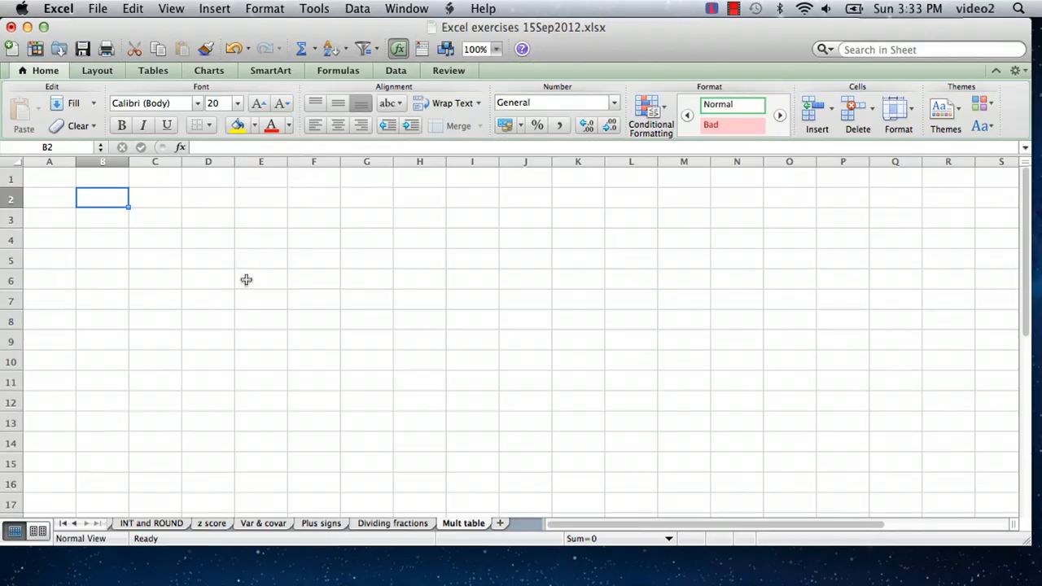
{"action": "mouse_move", "coordinate": [92, 200]}
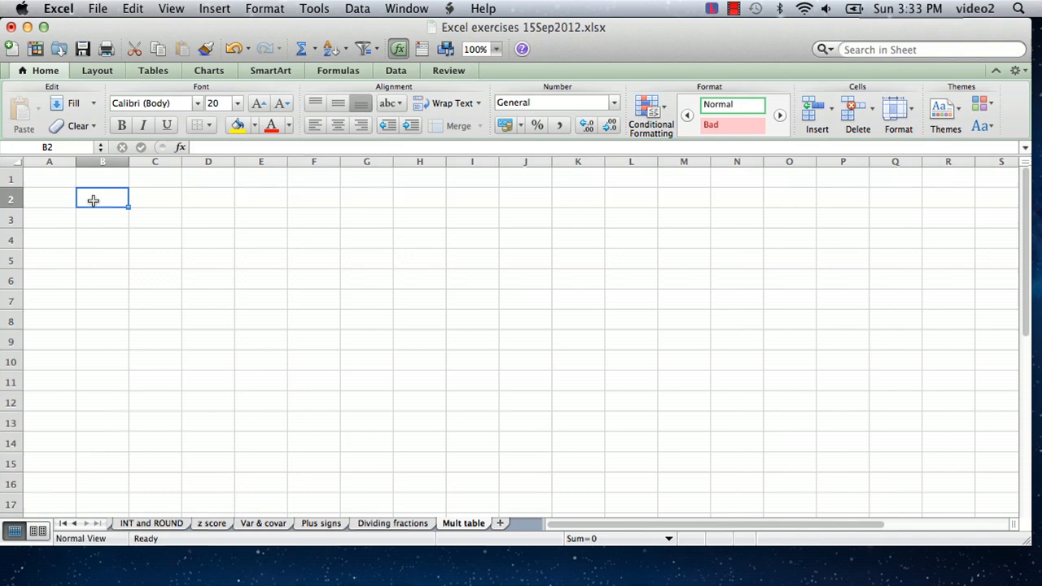
{"action": "mouse_move", "coordinate": [158, 208]}
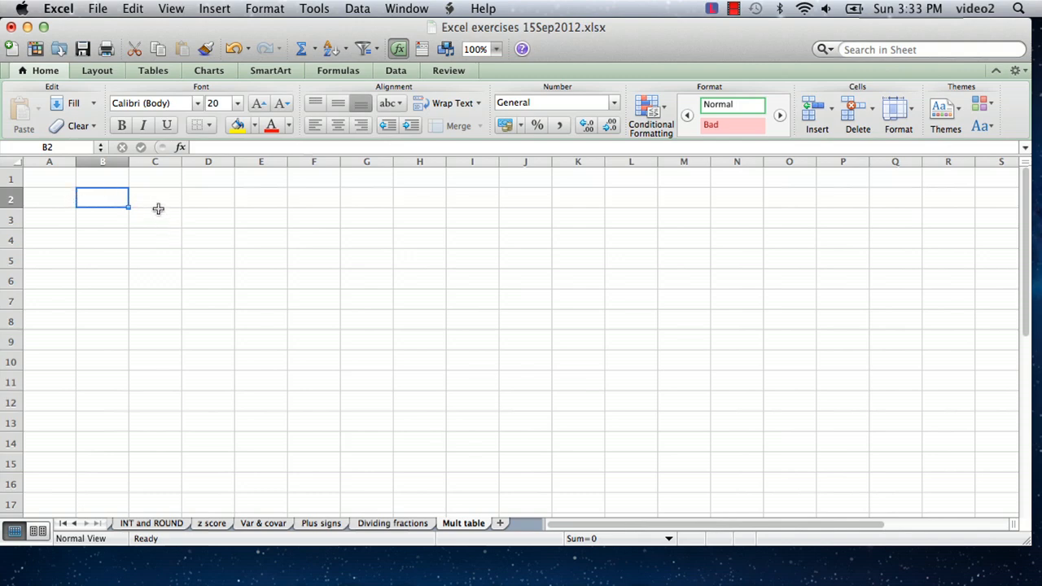
{"action": "mouse_move", "coordinate": [112, 195]}
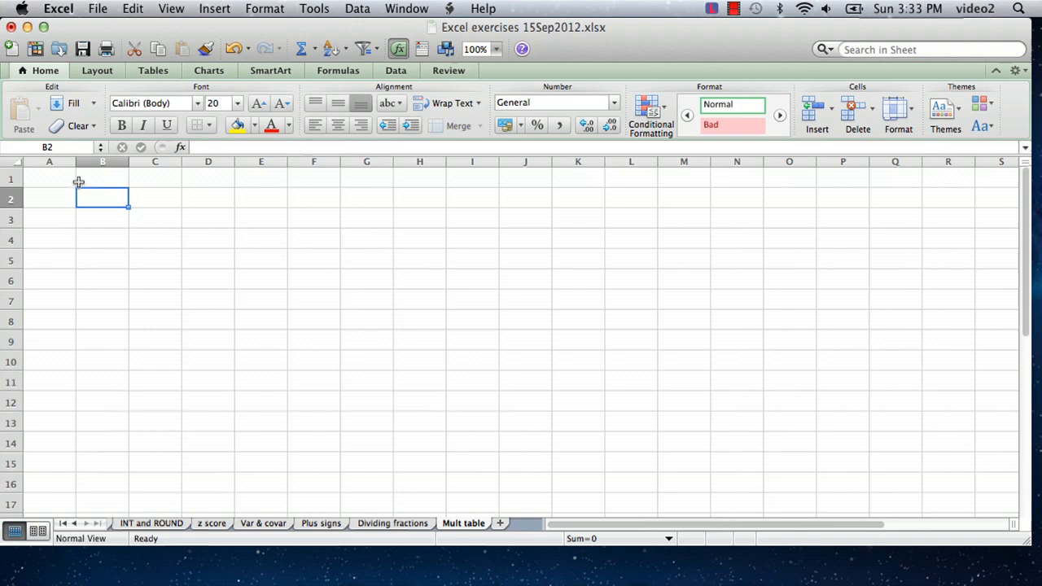
{"action": "mouse_move", "coordinate": [96, 283]}
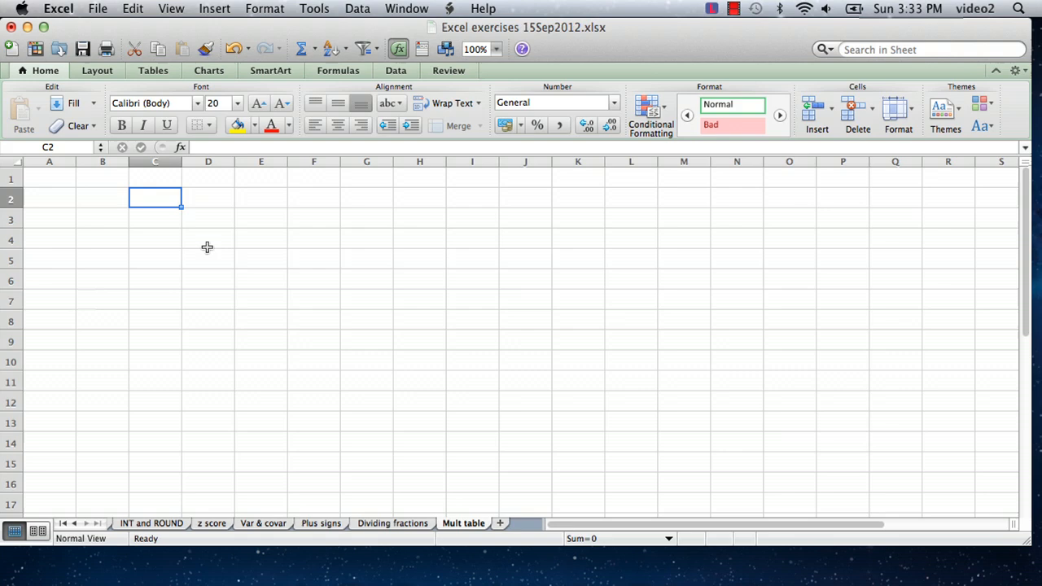
Enter 1 and 2 in C2 and D2 to start the table's top header row.
{"action": "type", "text": "1"}
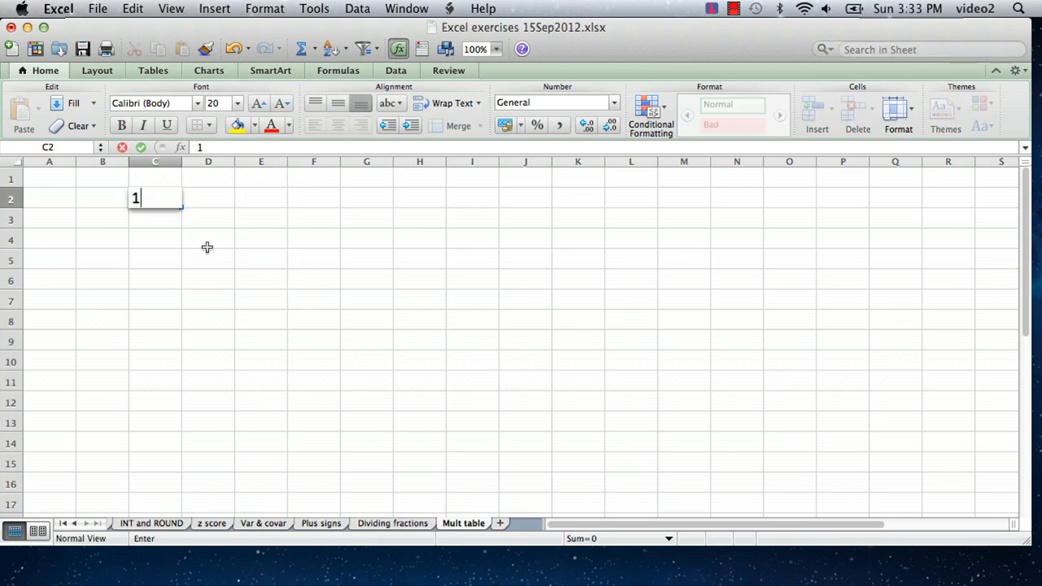
{"action": "type", "text": "2"}
{"action": "left_click", "coordinate": [261, 199]}
{"action": "type", "text": "3"}
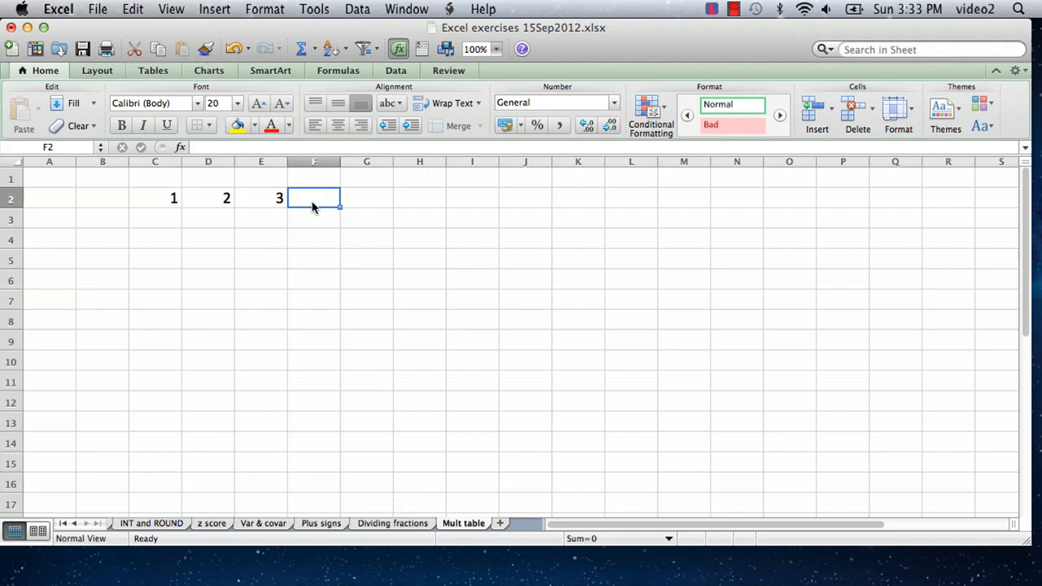
{"action": "mouse_move", "coordinate": [472, 208]}
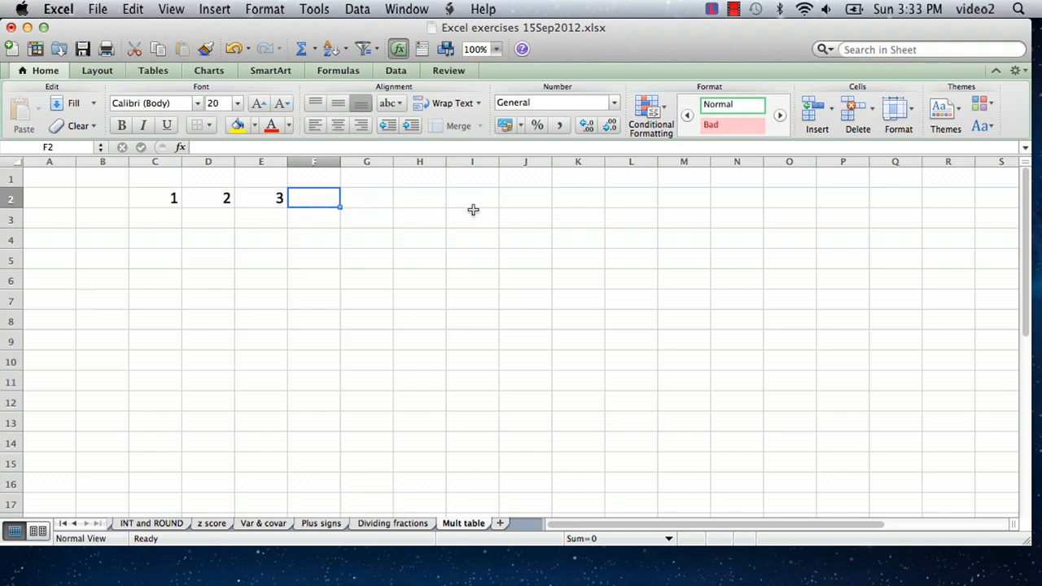
{"action": "mouse_move", "coordinate": [360, 273]}
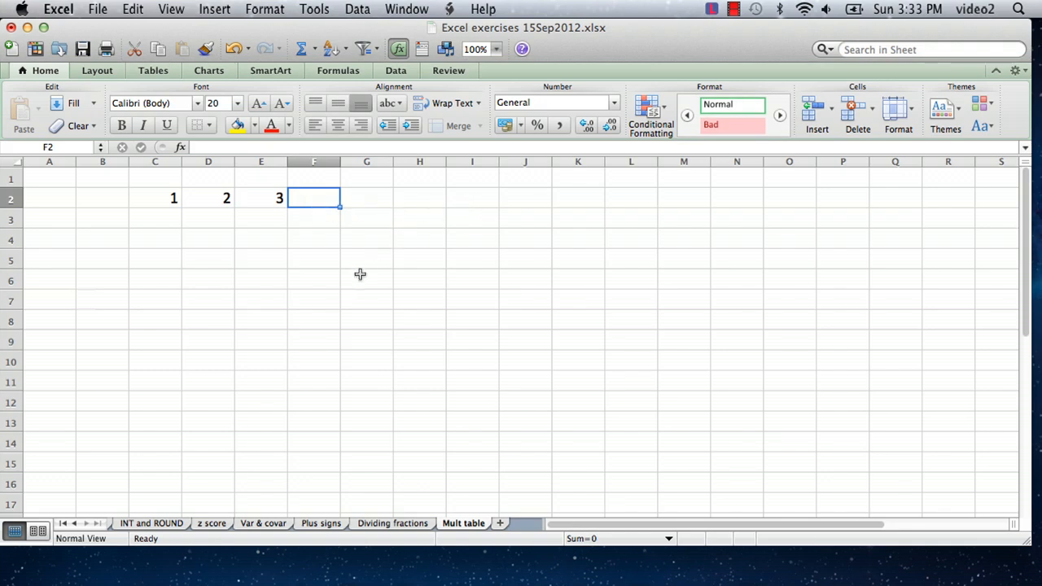
{"action": "mouse_move", "coordinate": [185, 190]}
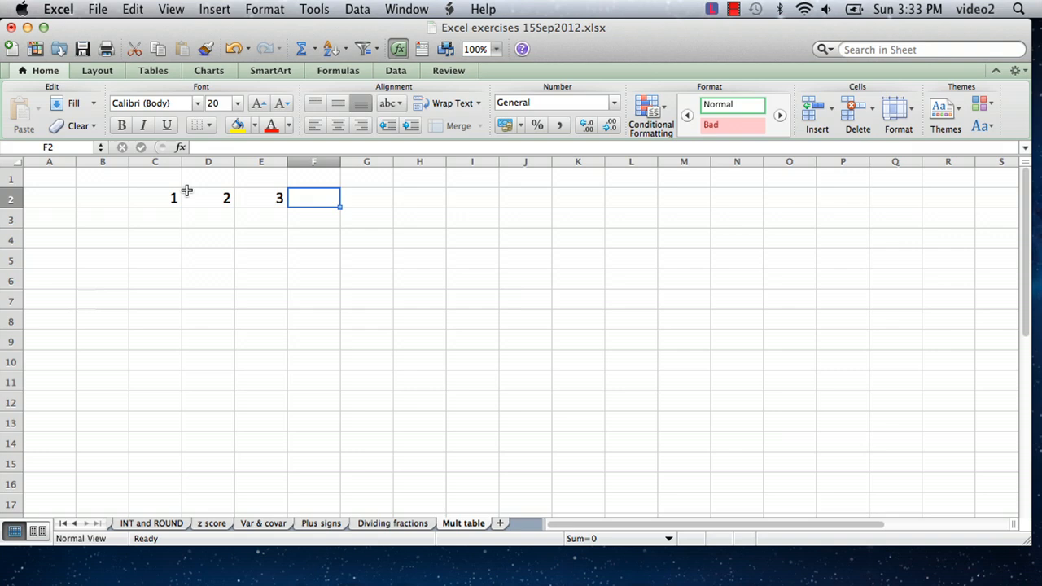
{"action": "mouse_move", "coordinate": [157, 198]}
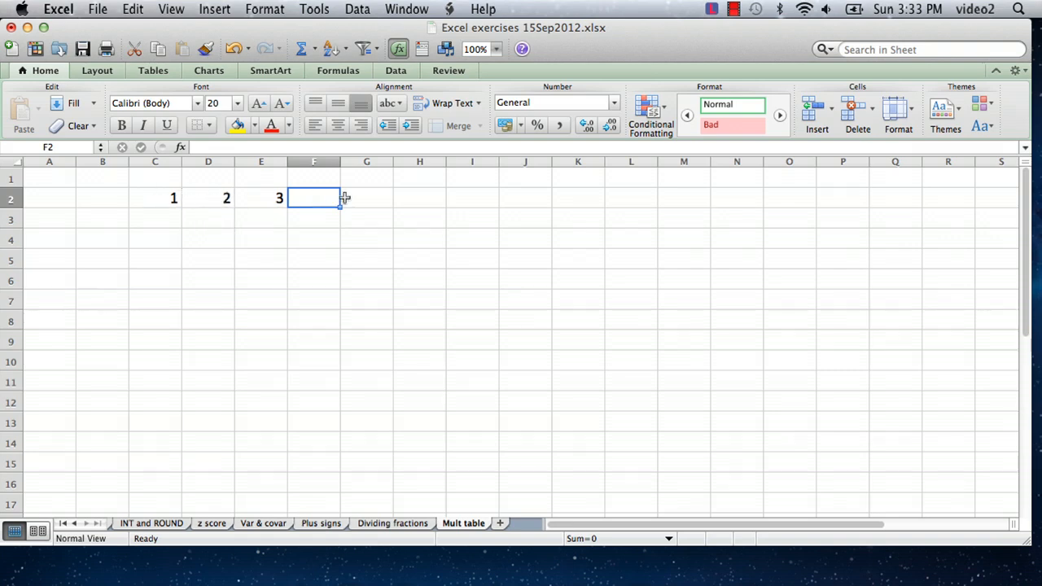
{"action": "mouse_move", "coordinate": [231, 198]}
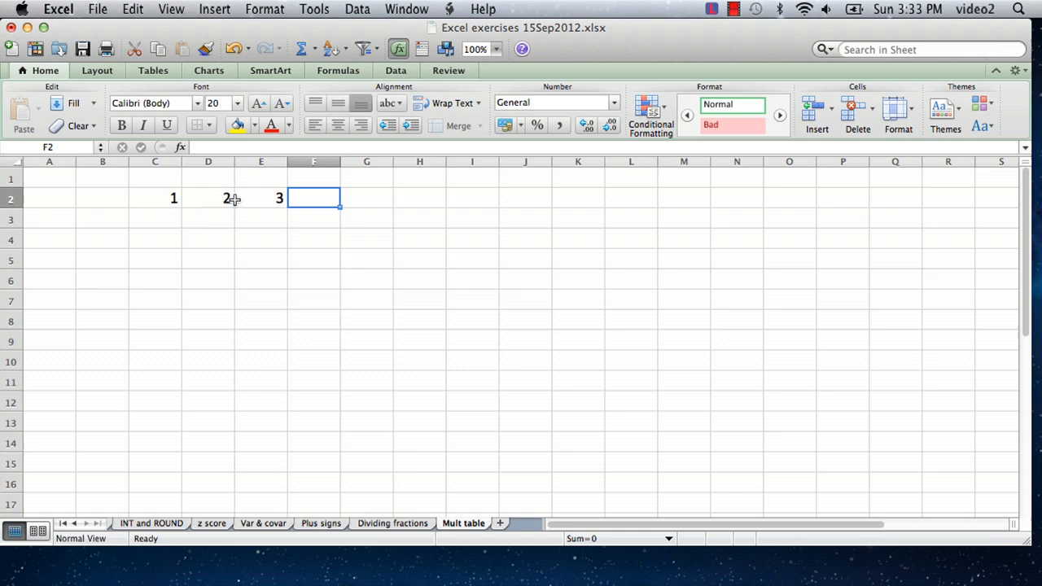
{"action": "mouse_move", "coordinate": [215, 198]}
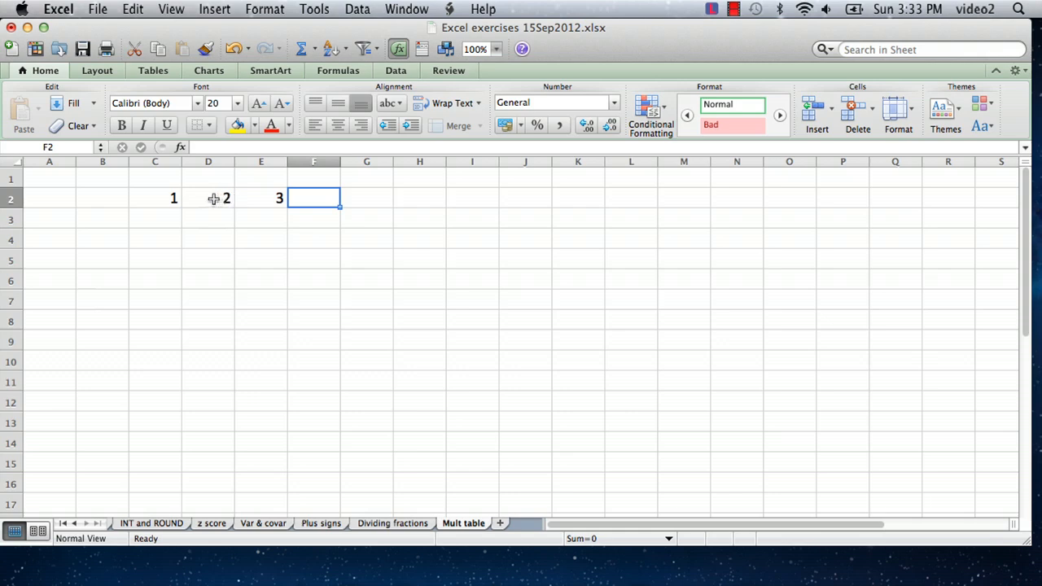
Fill the 2, 3 pattern rightward so row 2 counts 1 through 10 out to L2.
{"action": "left_click", "coordinate": [209, 198]}
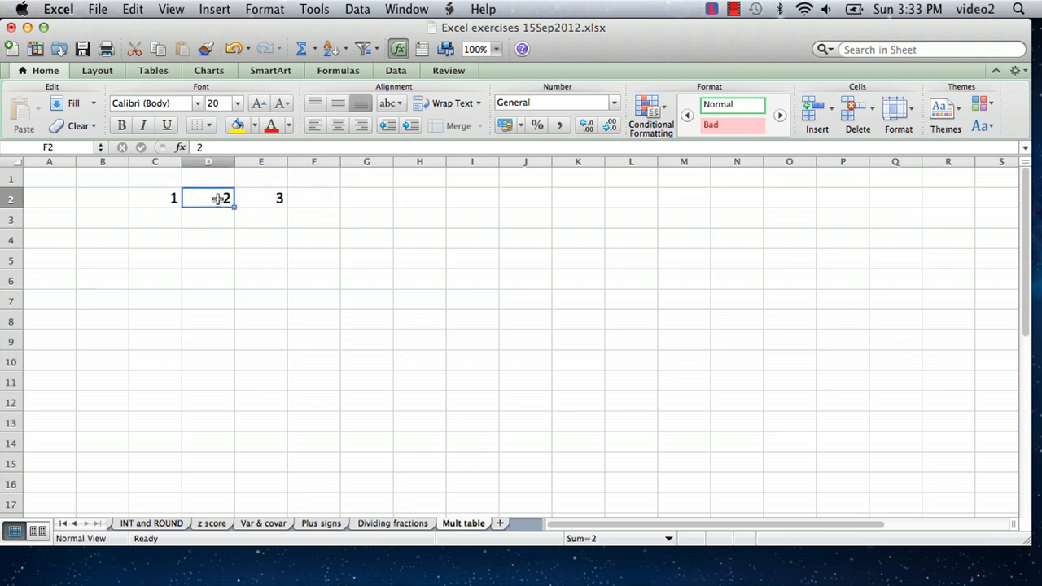
{"action": "left_click_drag", "start_coordinate": [209, 199], "coordinate": [260, 199]}
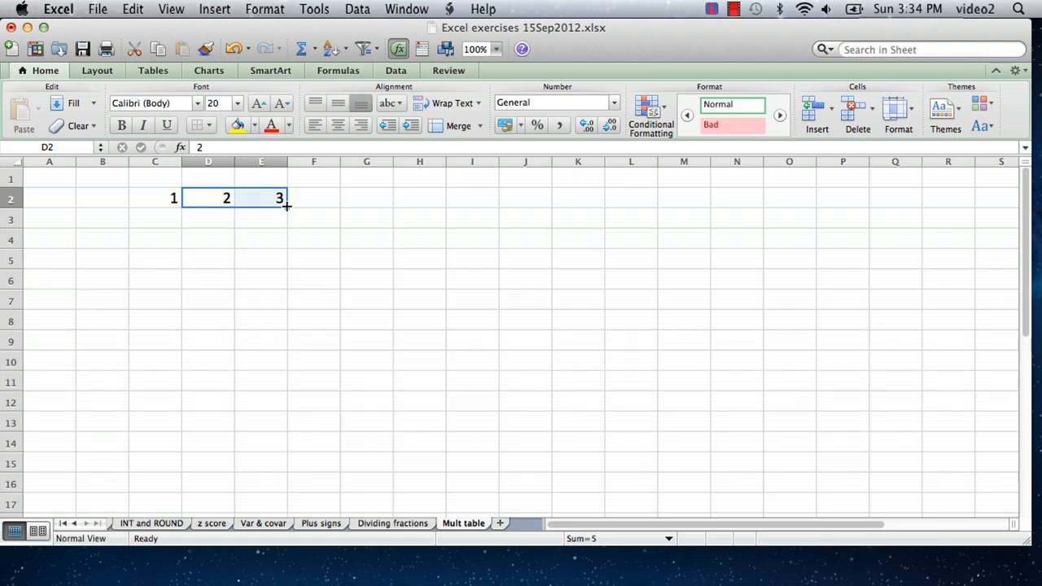
{"action": "left_click_drag", "start_coordinate": [285, 198], "coordinate": [341, 198]}
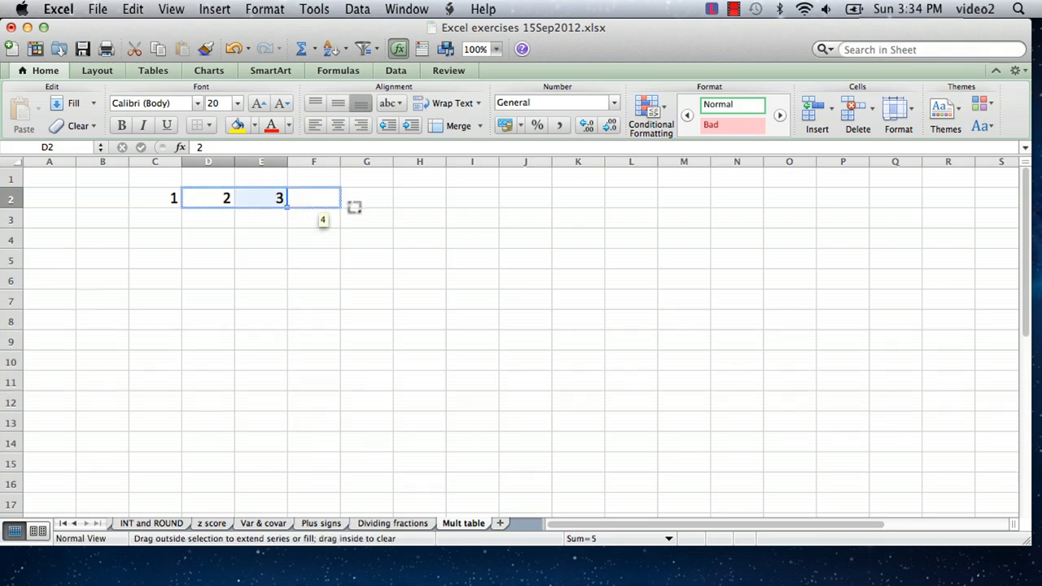
{"action": "left_click_drag", "start_coordinate": [286, 198], "coordinate": [438, 199]}
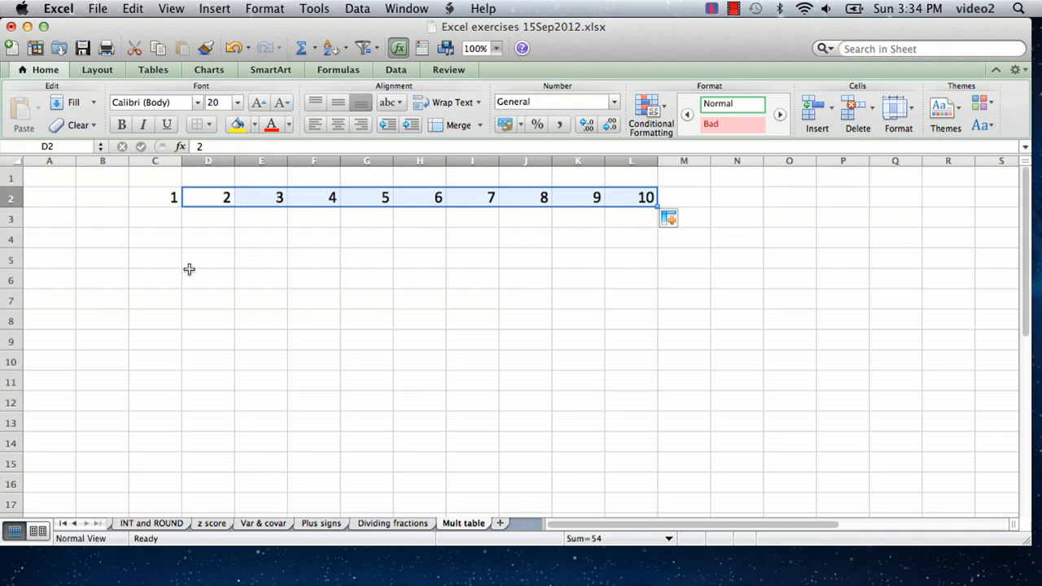
{"action": "left_click", "coordinate": [208, 281]}
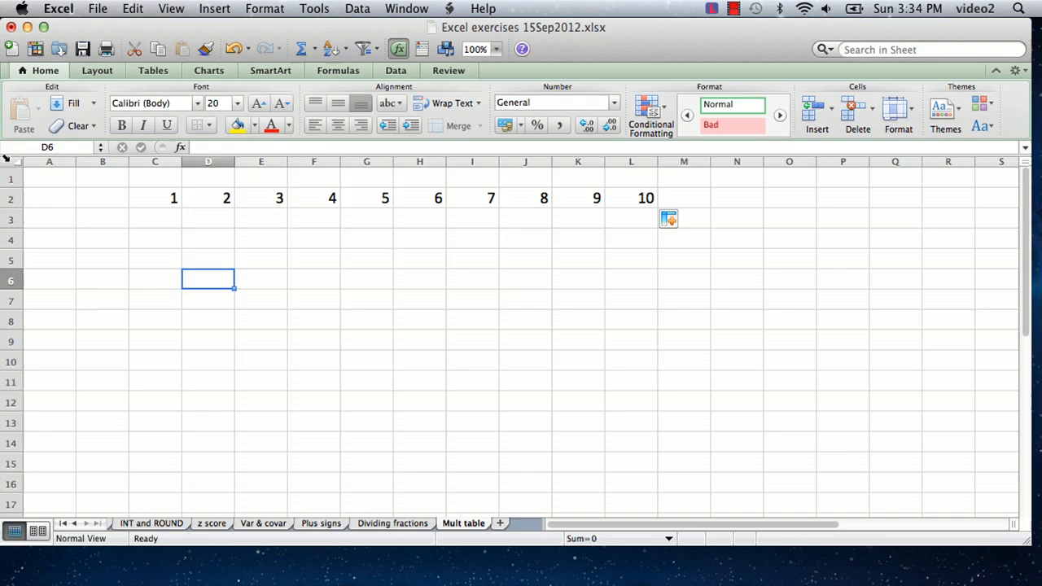
Select the whole sheet and center-align cell contents so the header numbers sit centered.
{"action": "left_click", "coordinate": [8, 161]}
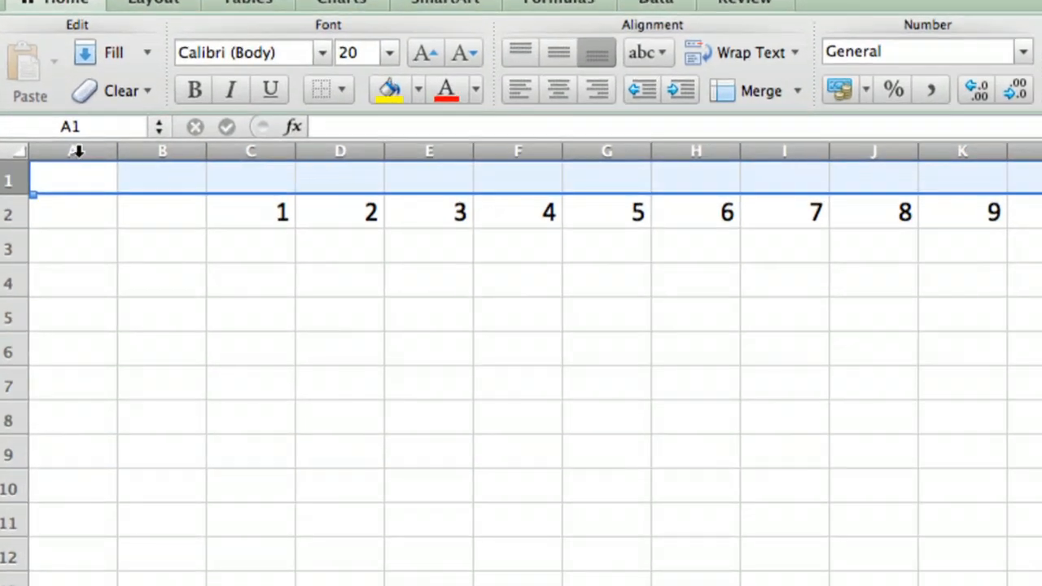
{"action": "left_click", "coordinate": [78, 150]}
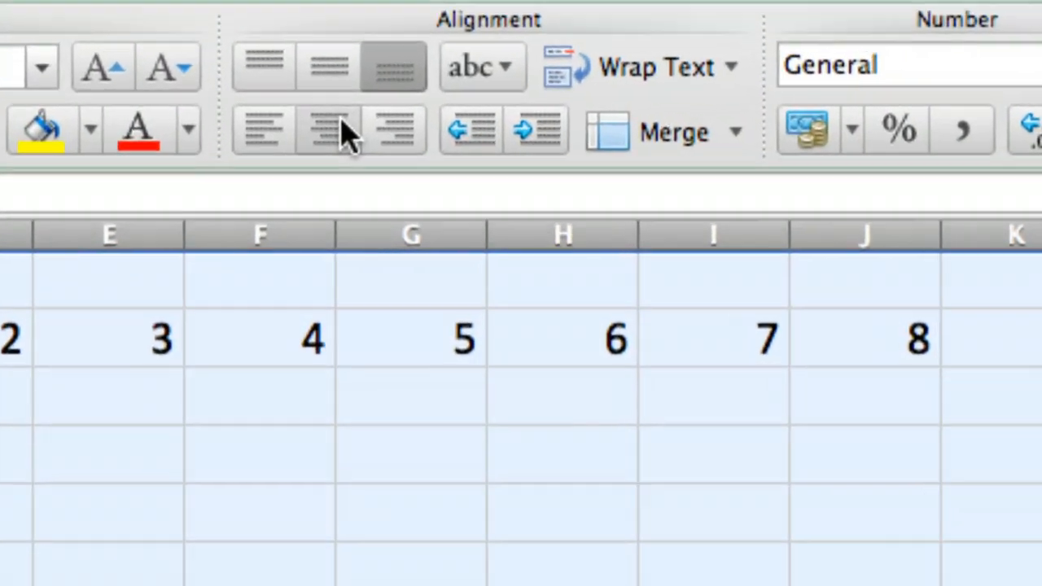
{"action": "mouse_move", "coordinate": [329, 130]}
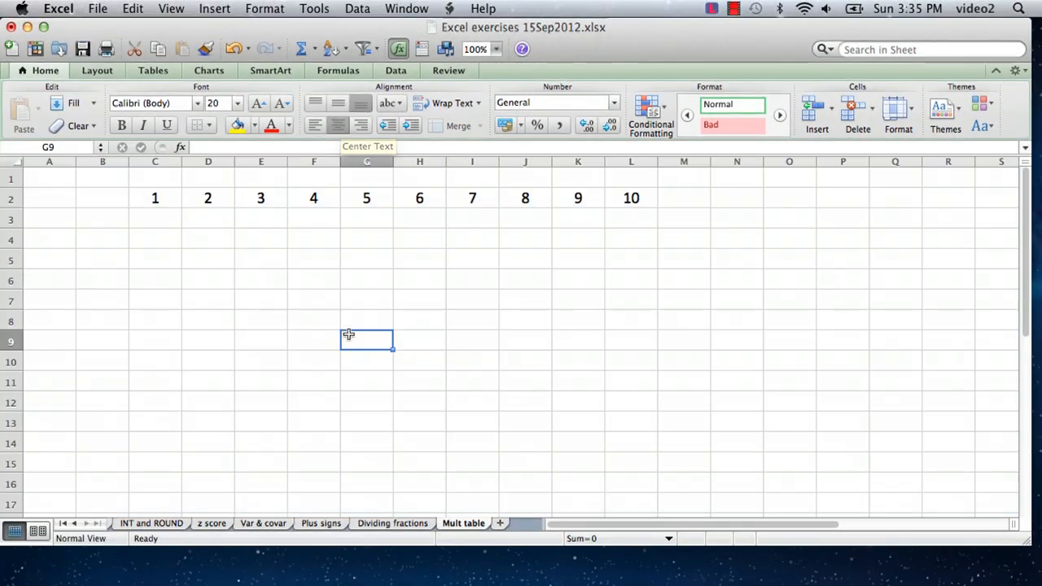
Enter 1 and 2 in B3:B4 and fill down so column B lists 1 through 10.
{"action": "left_click", "coordinate": [101, 218]}
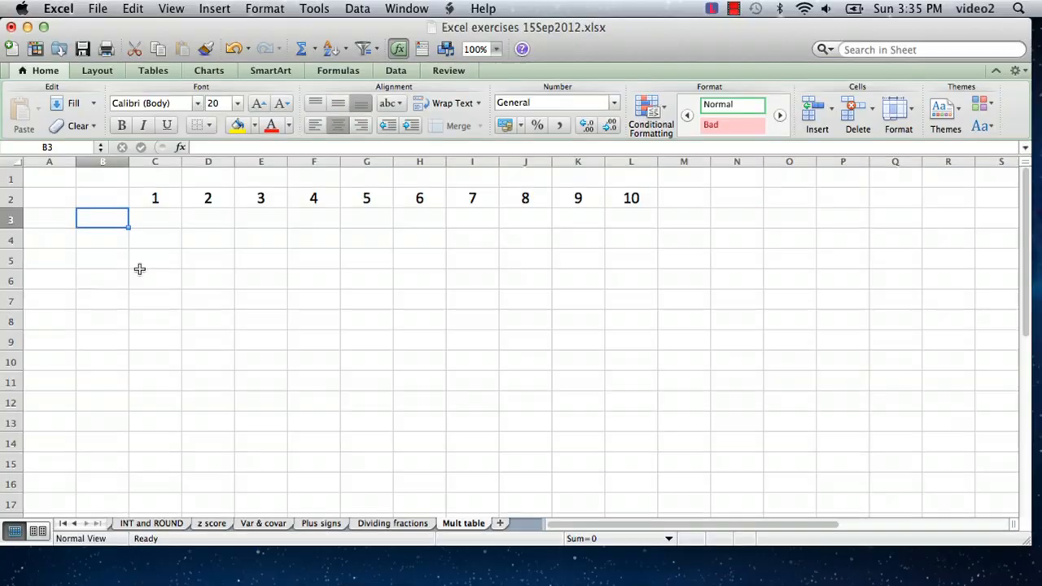
{"action": "type", "text": "1"}
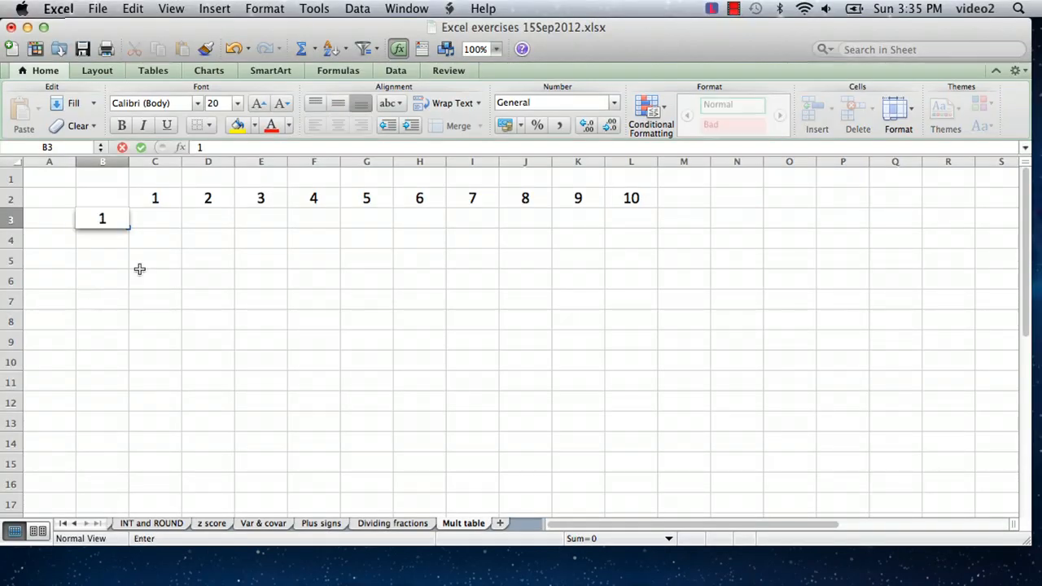
{"action": "type", "text": "2"}
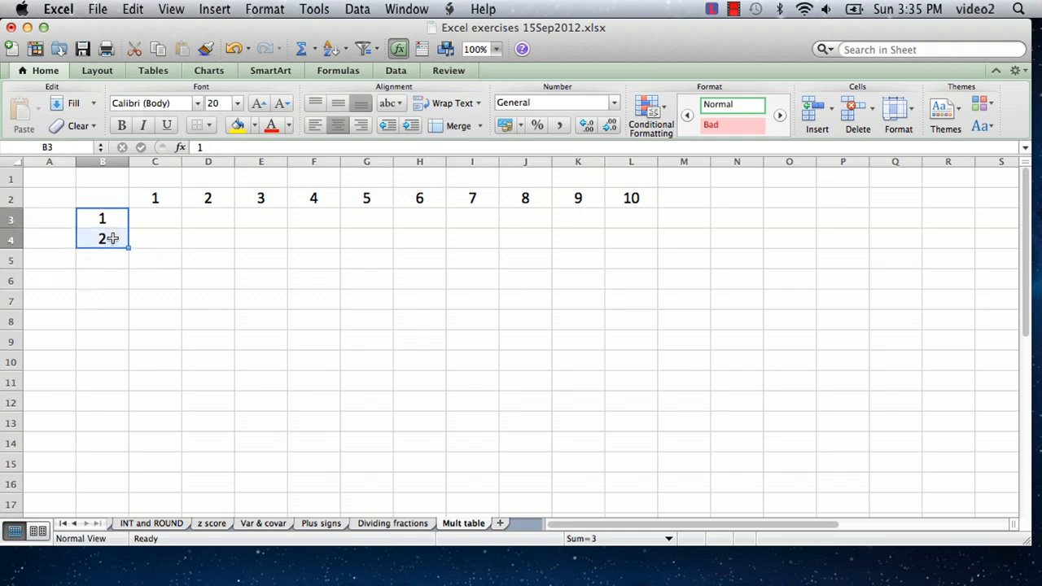
{"action": "left_click_drag", "start_coordinate": [101, 238], "coordinate": [101, 341]}
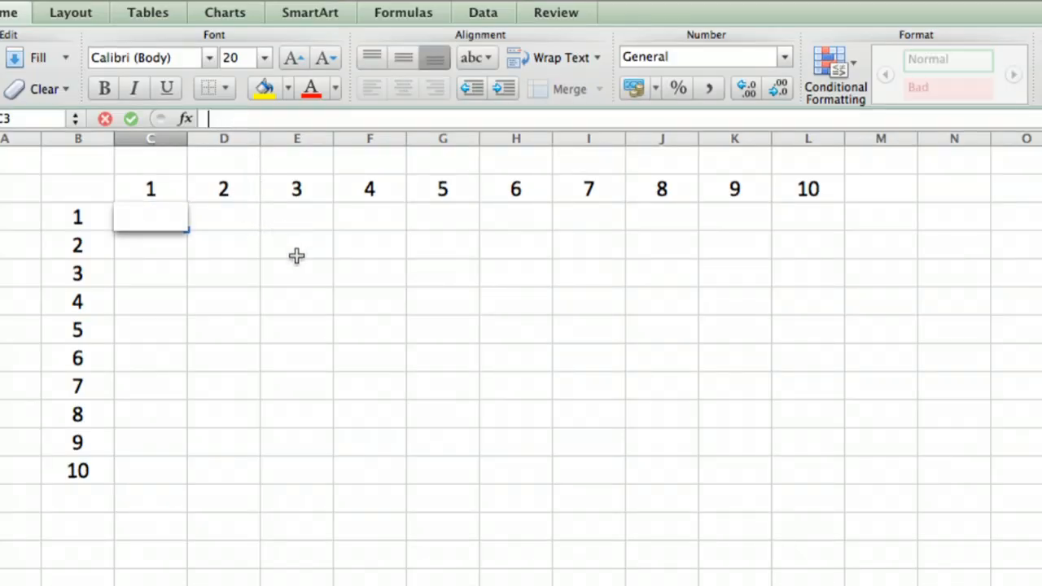
{"action": "mouse_move", "coordinate": [306, 257]}
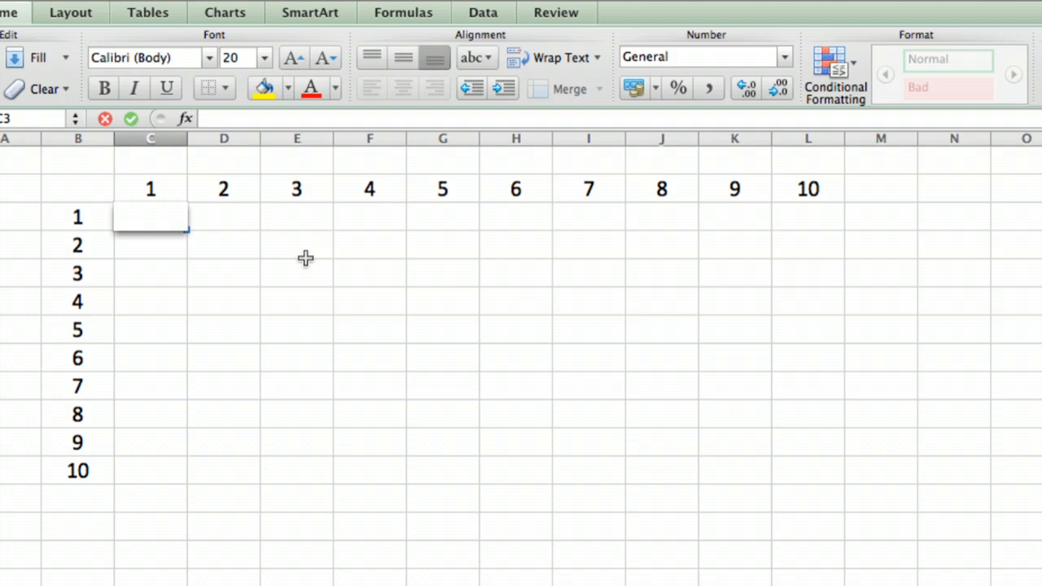
Build the formula =C2*B3 in C3 by picking the column and row headers, giving 1.
{"action": "type", "text": "="}
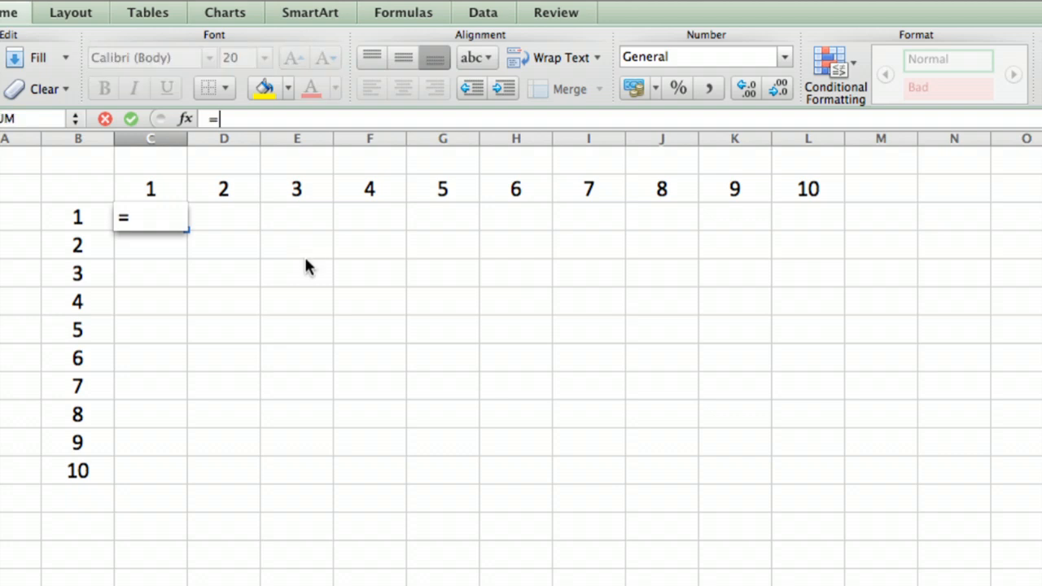
{"action": "left_click", "coordinate": [223, 273]}
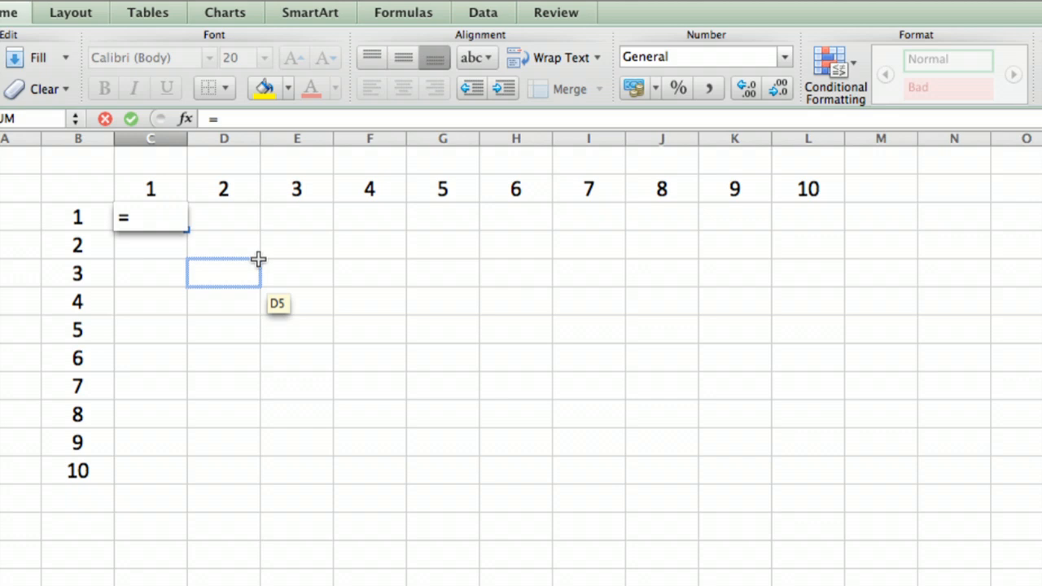
{"action": "left_click", "coordinate": [296, 245]}
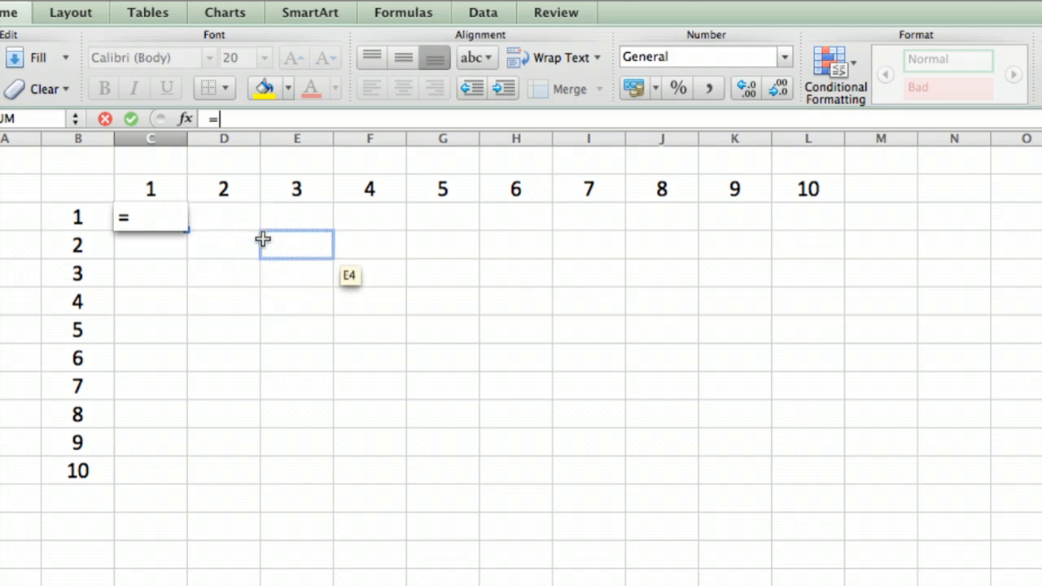
{"action": "left_click", "coordinate": [150, 189]}
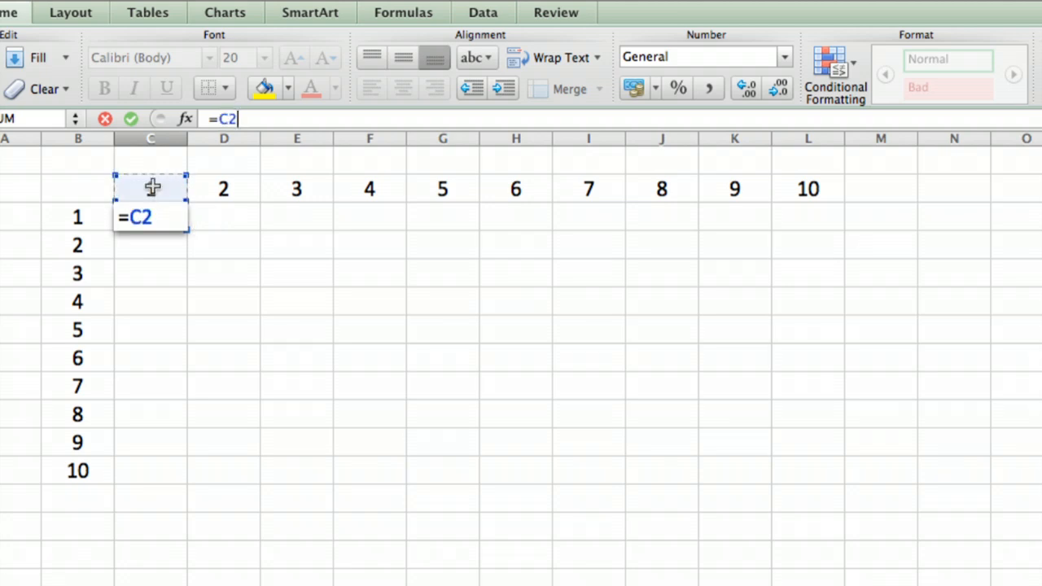
{"action": "type", "text": "*"}
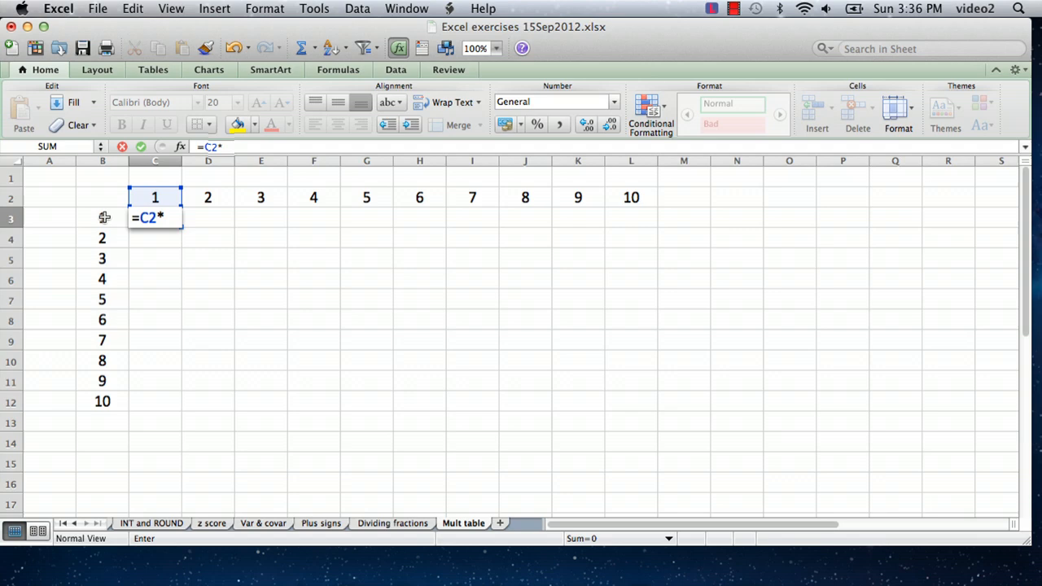
{"action": "left_click", "coordinate": [103, 218]}
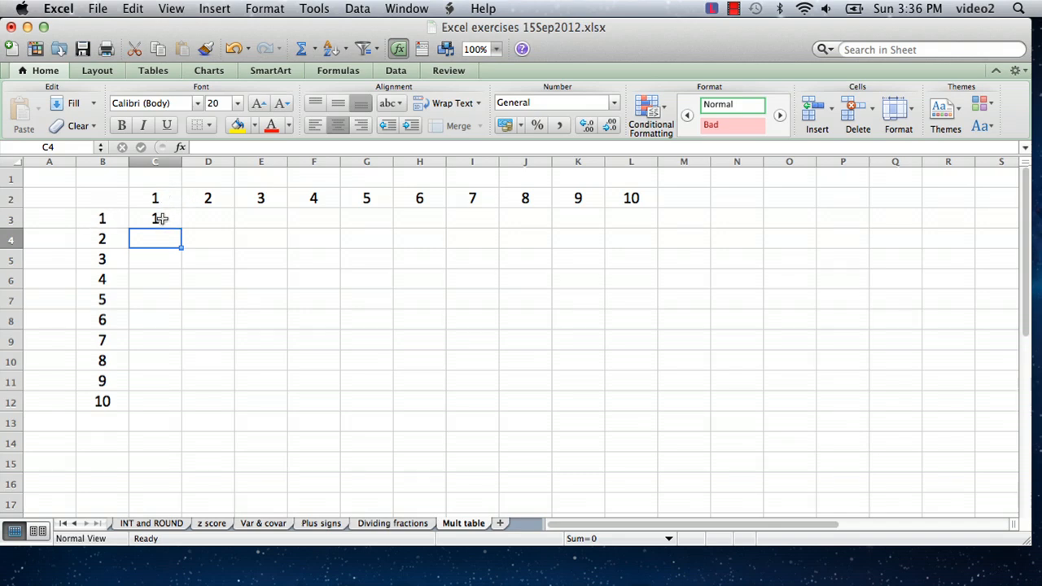
{"action": "left_click", "coordinate": [155, 218]}
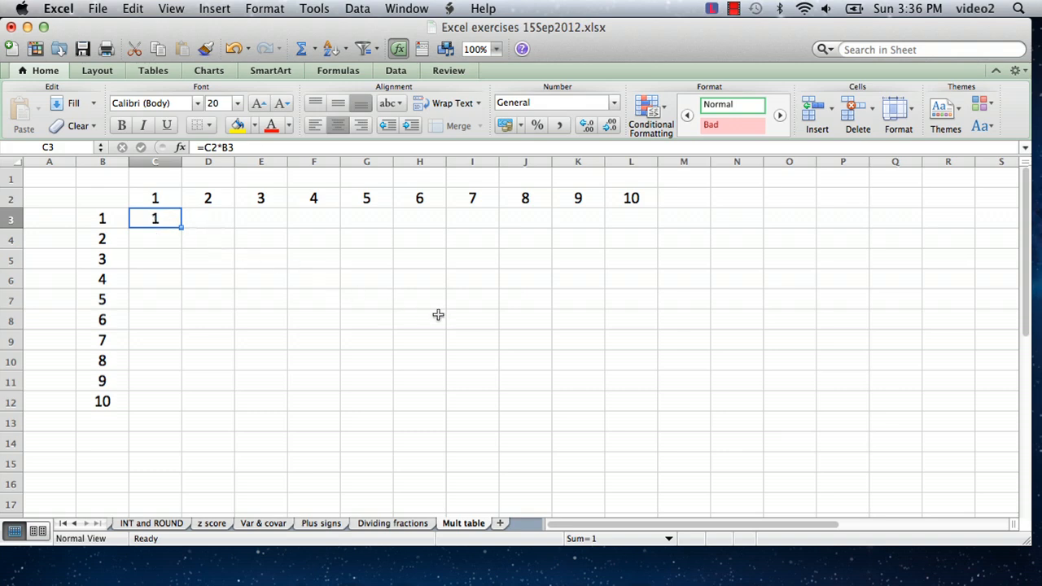
{"action": "mouse_move", "coordinate": [184, 306]}
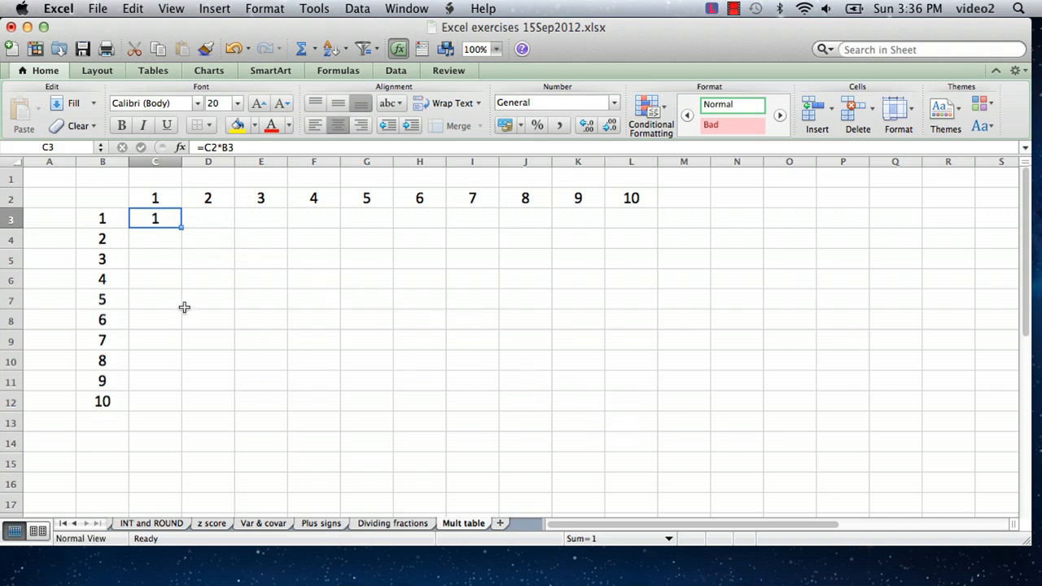
{"action": "mouse_move", "coordinate": [169, 215]}
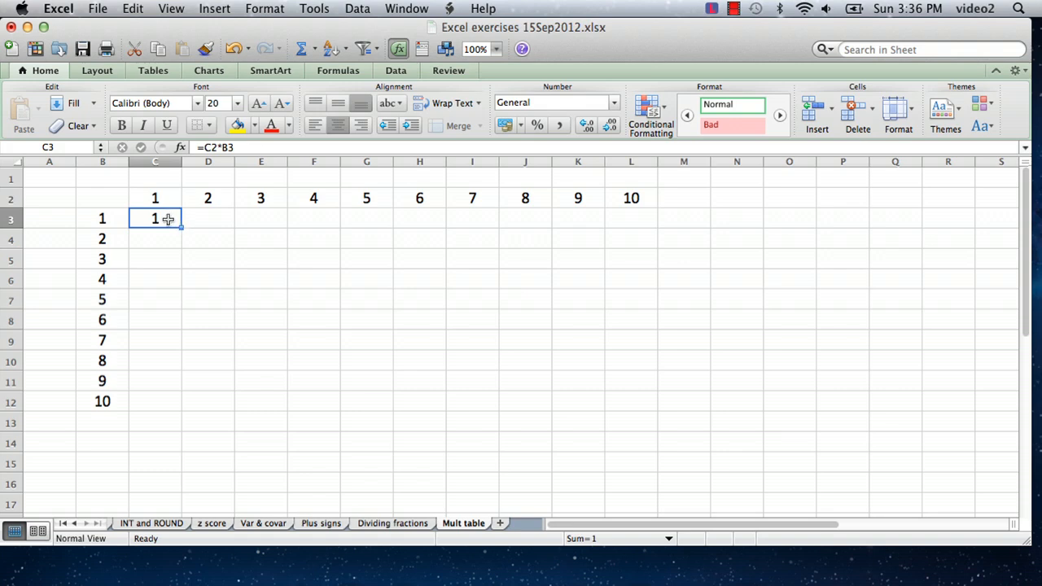
{"action": "mouse_move", "coordinate": [163, 219]}
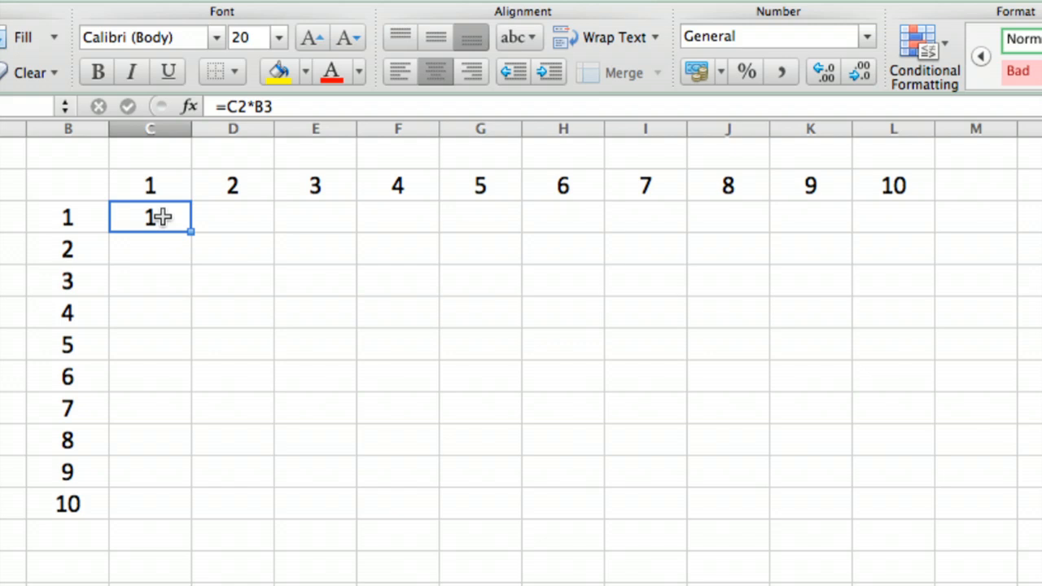
Copy the C3 formula and paste it into D3, where it shifts to =D2*C3.
{"action": "right_click", "coordinate": [150, 218]}
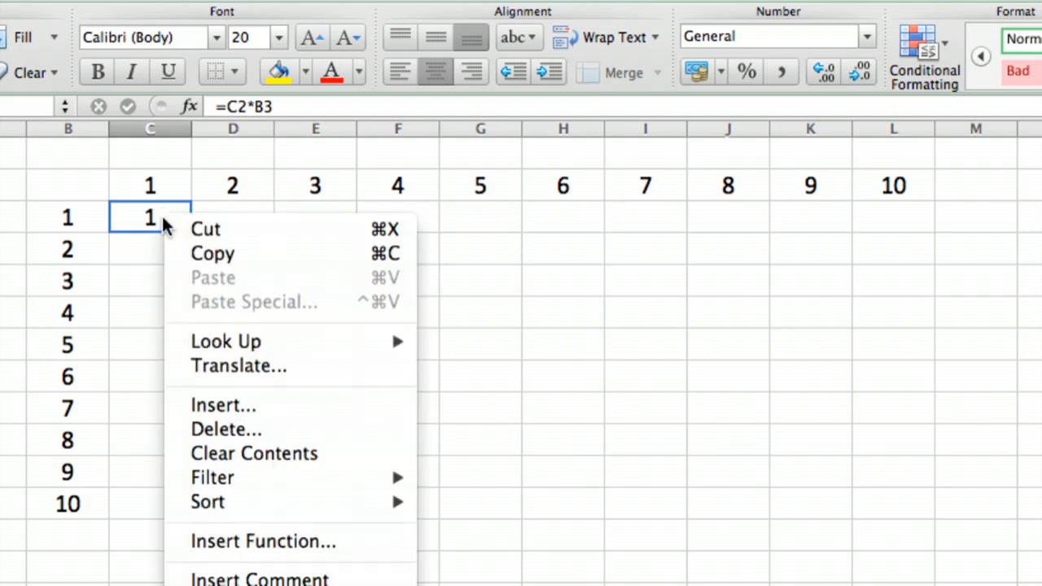
{"action": "left_click", "coordinate": [212, 254]}
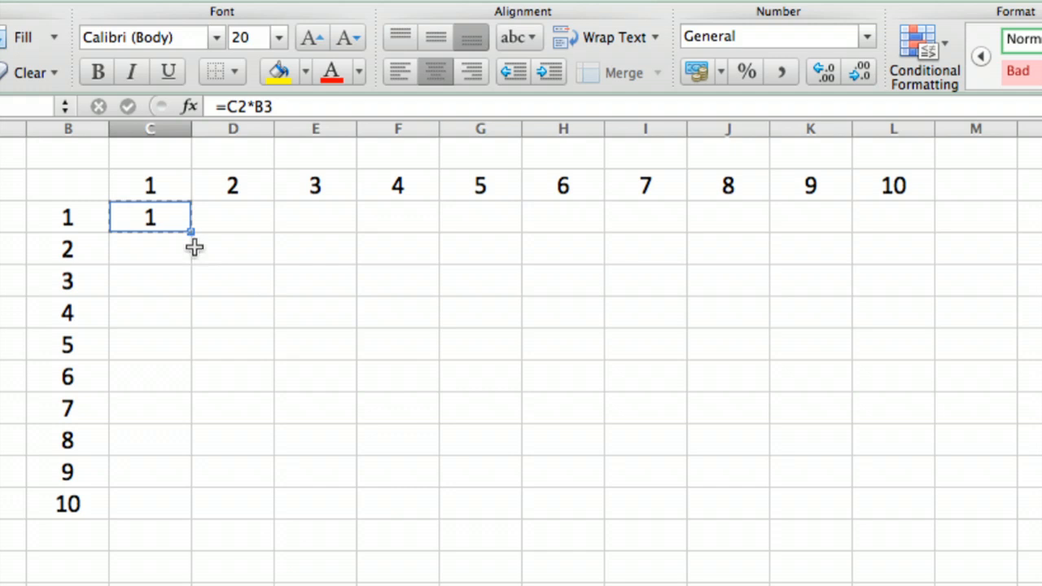
{"action": "left_click", "coordinate": [232, 216]}
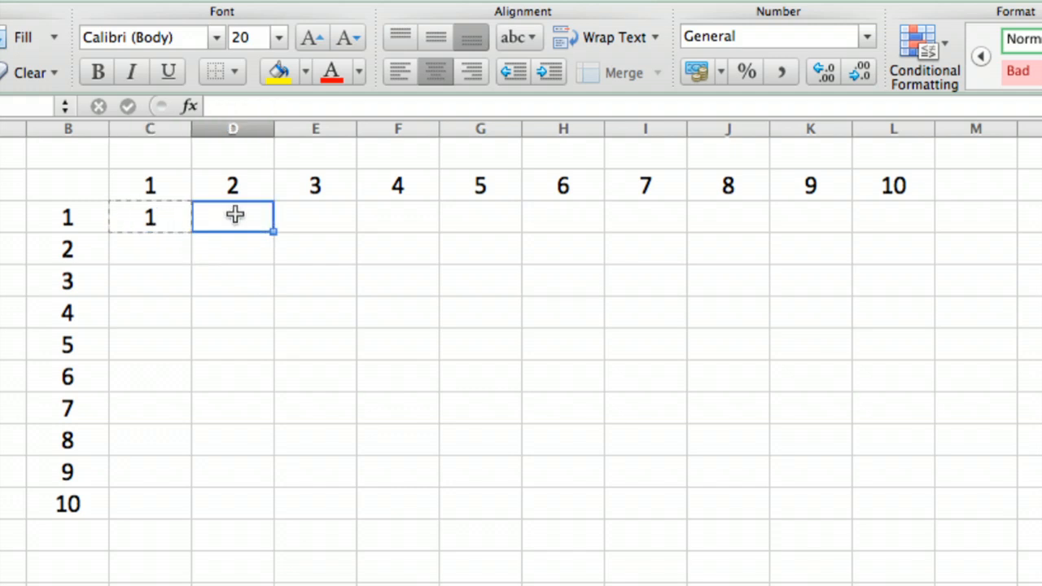
{"action": "right_click", "coordinate": [233, 215]}
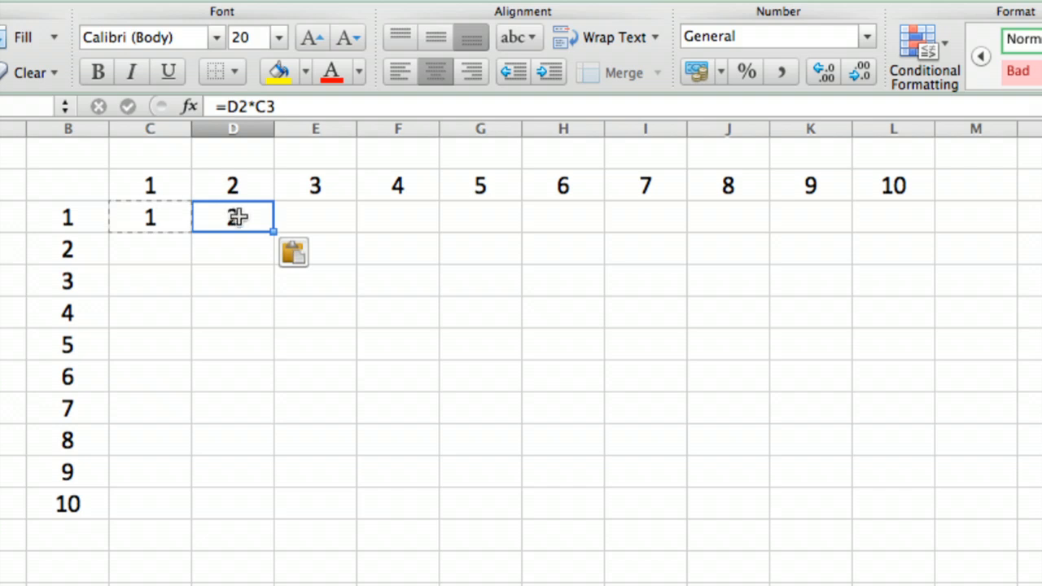
{"action": "double_click", "coordinate": [233, 217]}
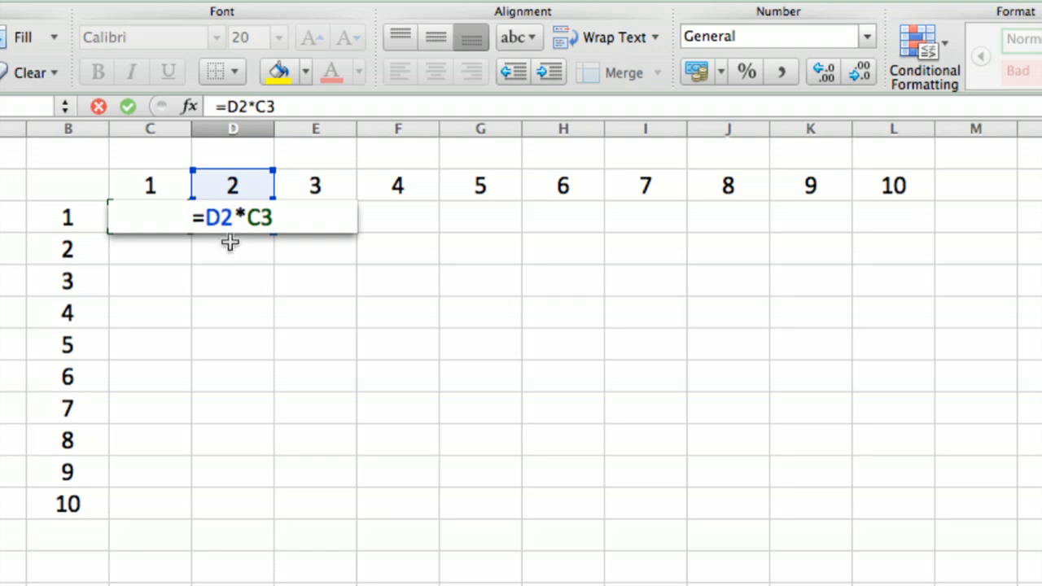
{"action": "mouse_move", "coordinate": [121, 116]}
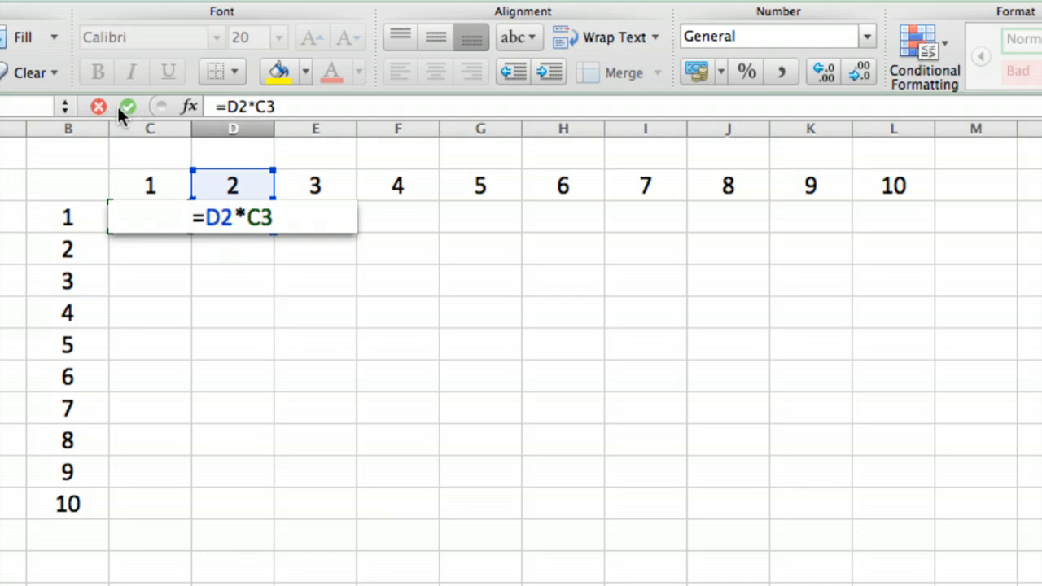
{"action": "left_click", "coordinate": [127, 108]}
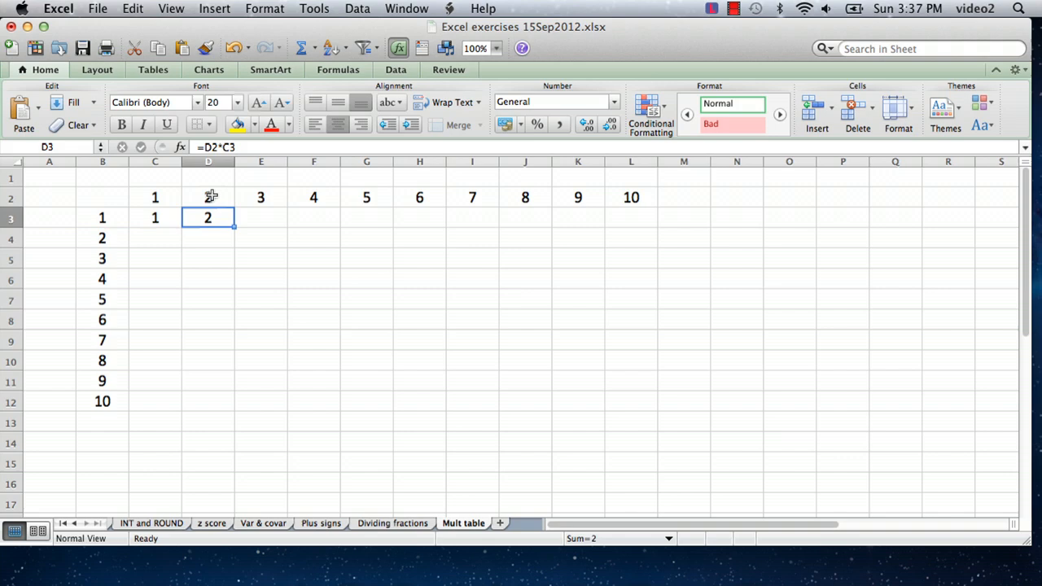
{"action": "left_click", "coordinate": [209, 197]}
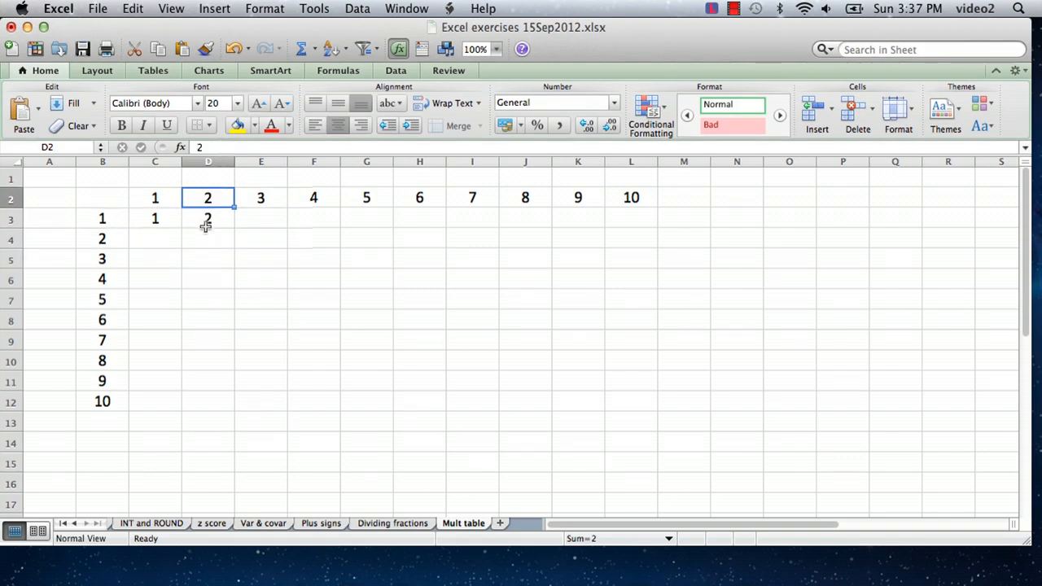
{"action": "left_click", "coordinate": [209, 218]}
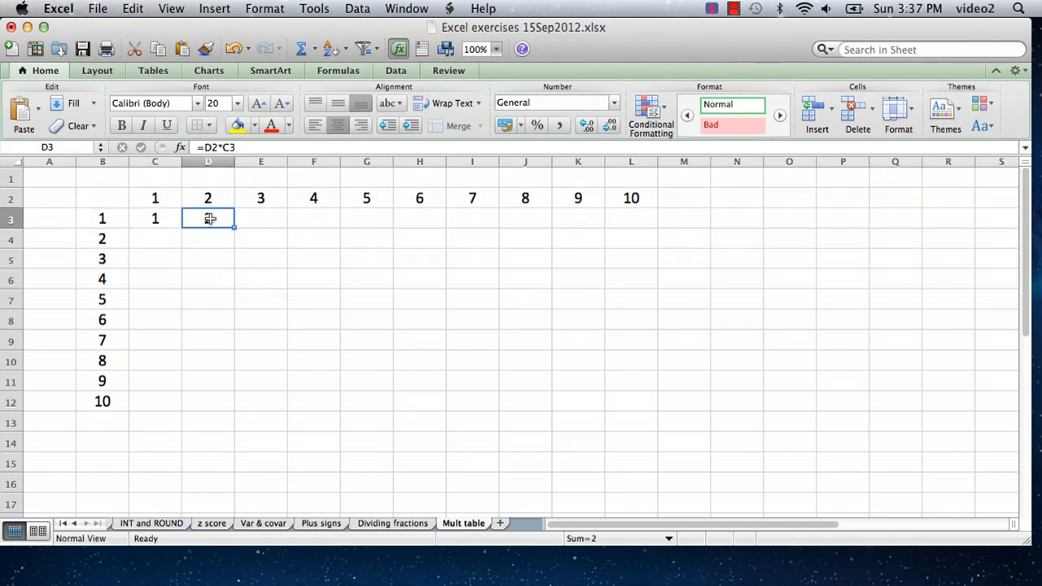
{"action": "left_click", "coordinate": [155, 218]}
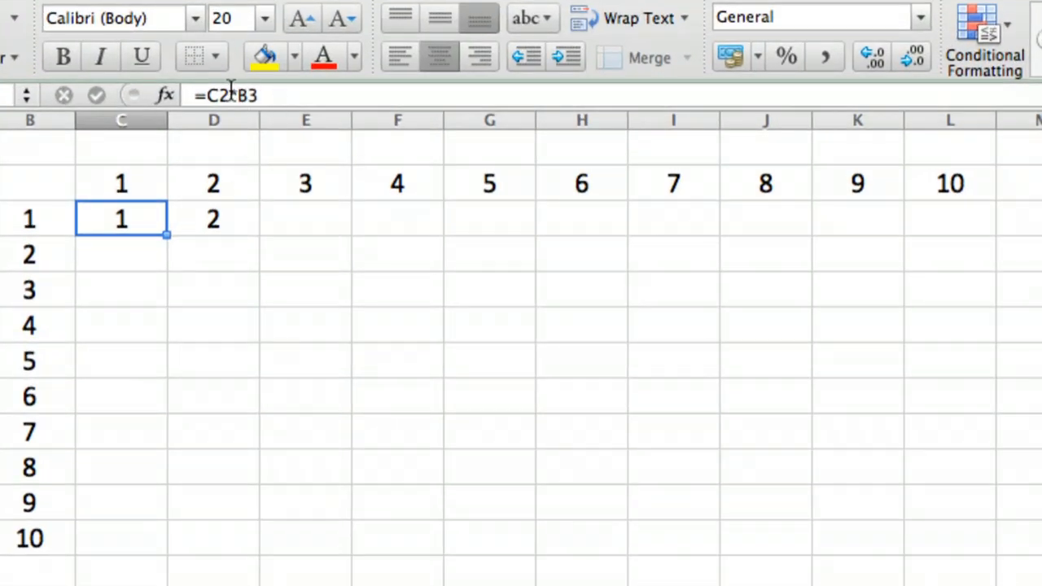
{"action": "left_click", "coordinate": [214, 219]}
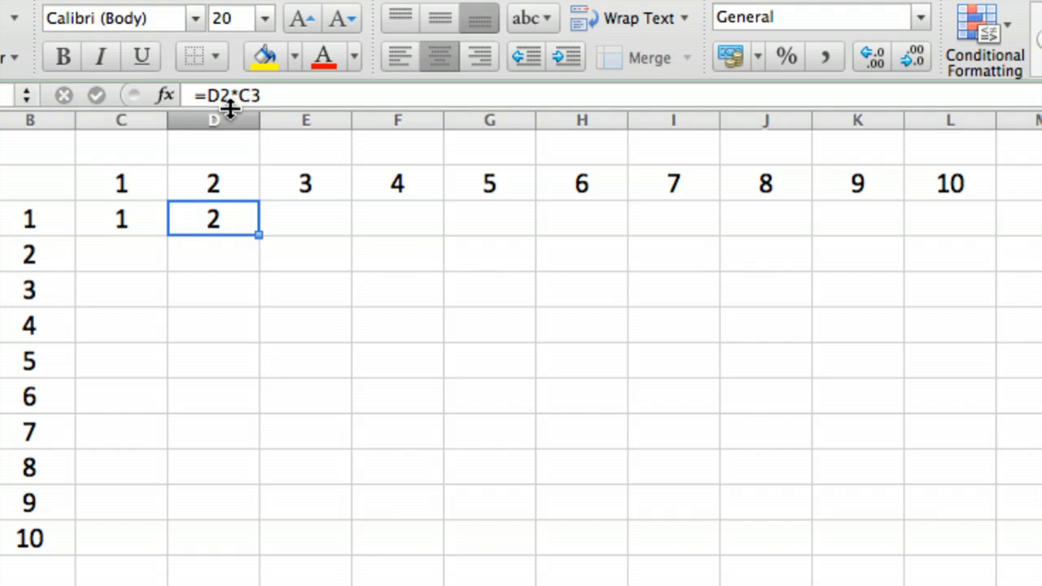
{"action": "left_click", "coordinate": [121, 218]}
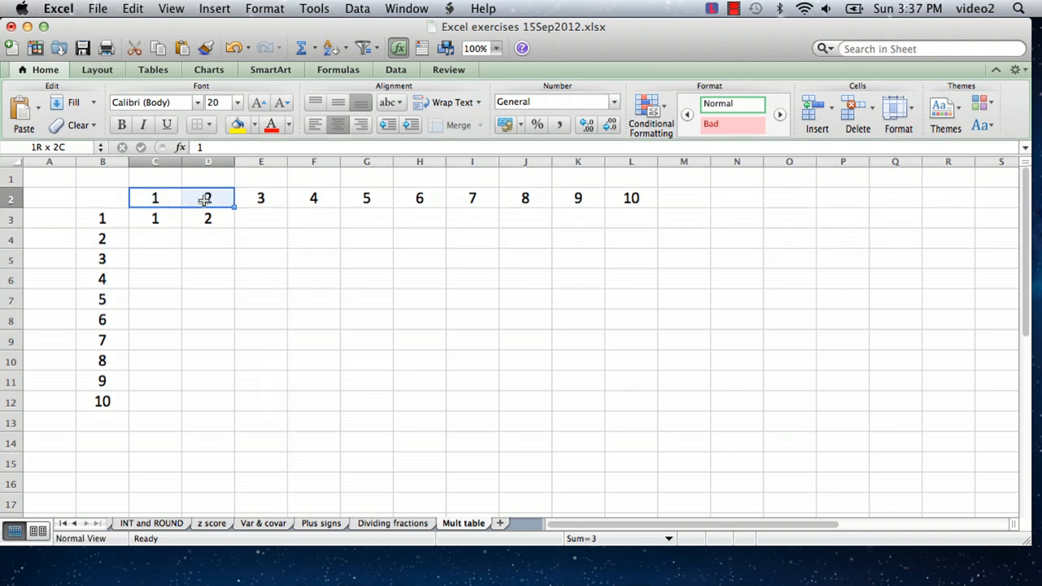
{"action": "left_click", "coordinate": [154, 218]}
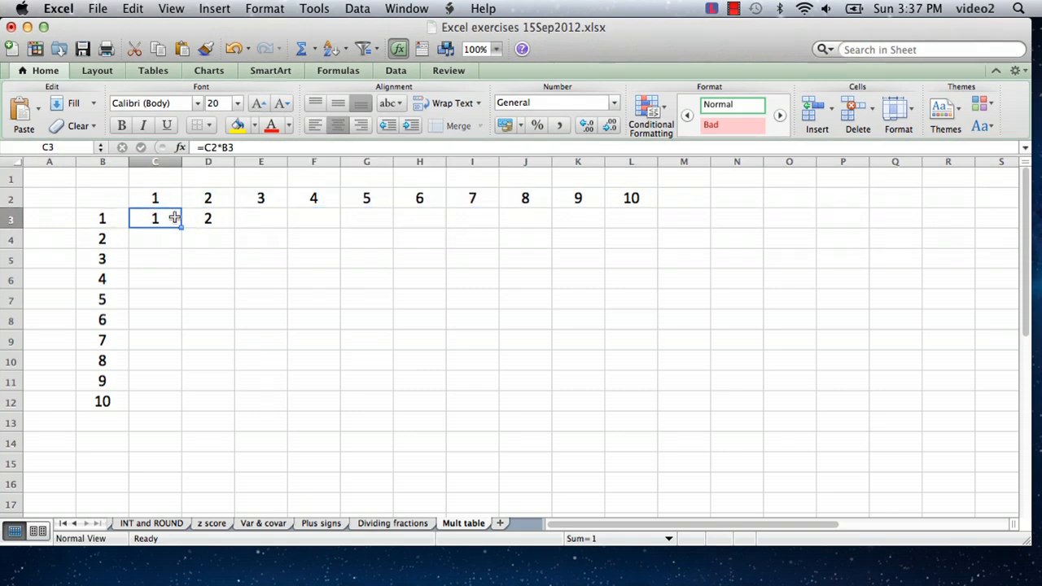
Clear D3's pasted formula and start rewriting C3 with anchored references =C$2*$B3.
{"action": "left_click", "coordinate": [101, 161]}
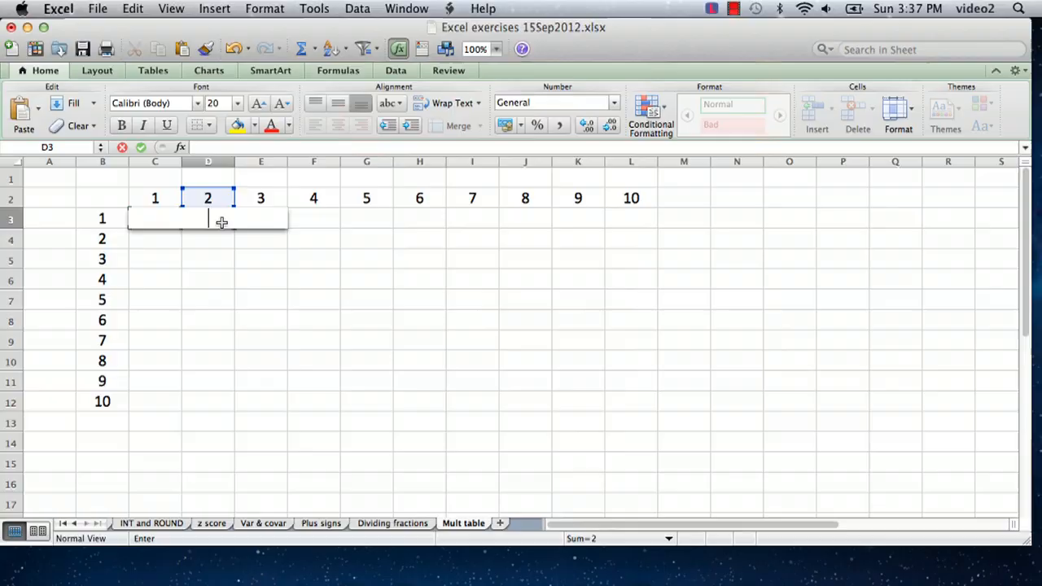
{"action": "type", "text": "1"}
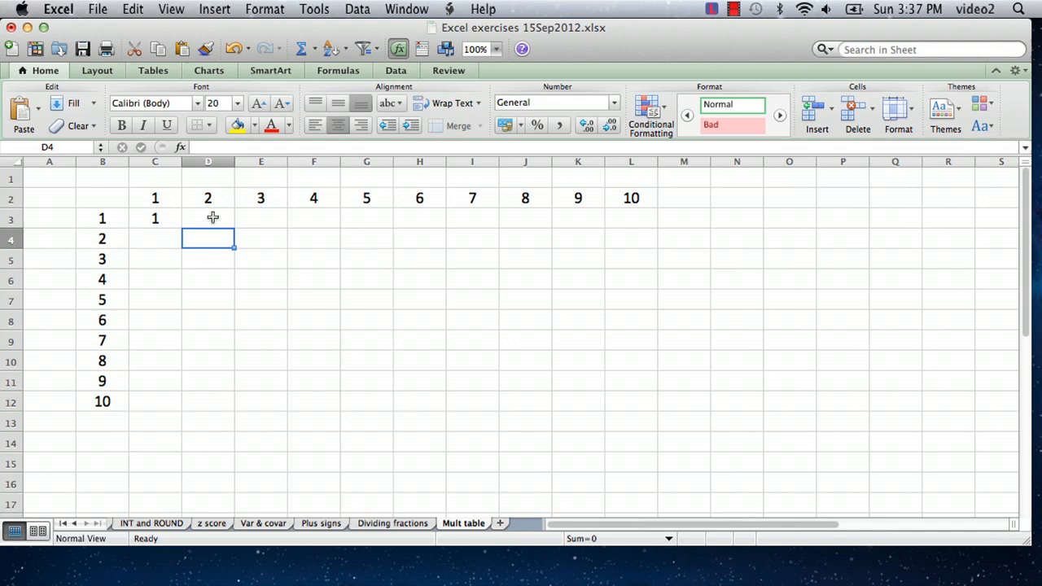
{"action": "left_click", "coordinate": [155, 218]}
{"action": "type", "text": "=C$2*B3"}
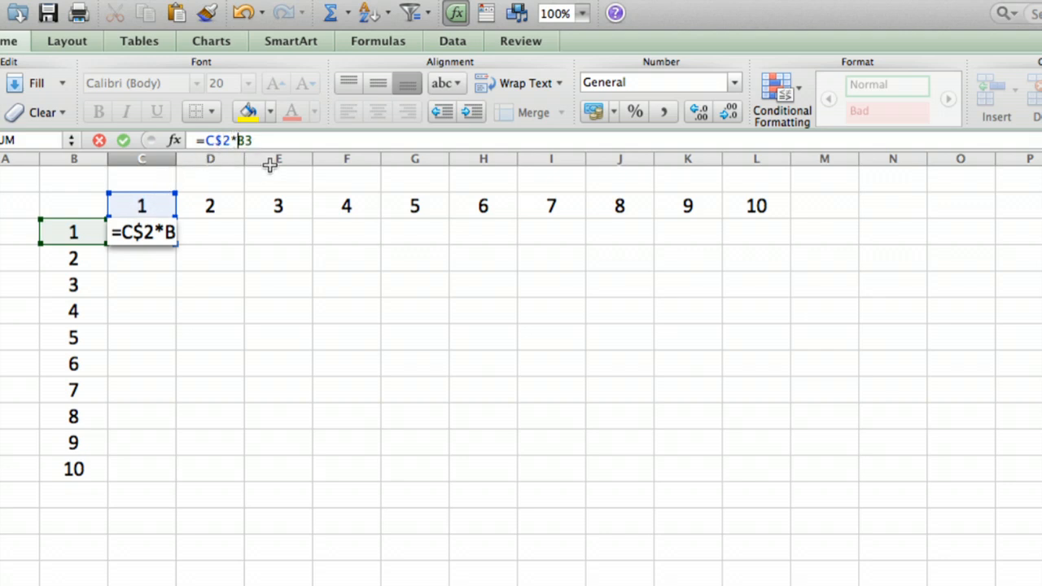
{"action": "mouse_move", "coordinate": [268, 182]}
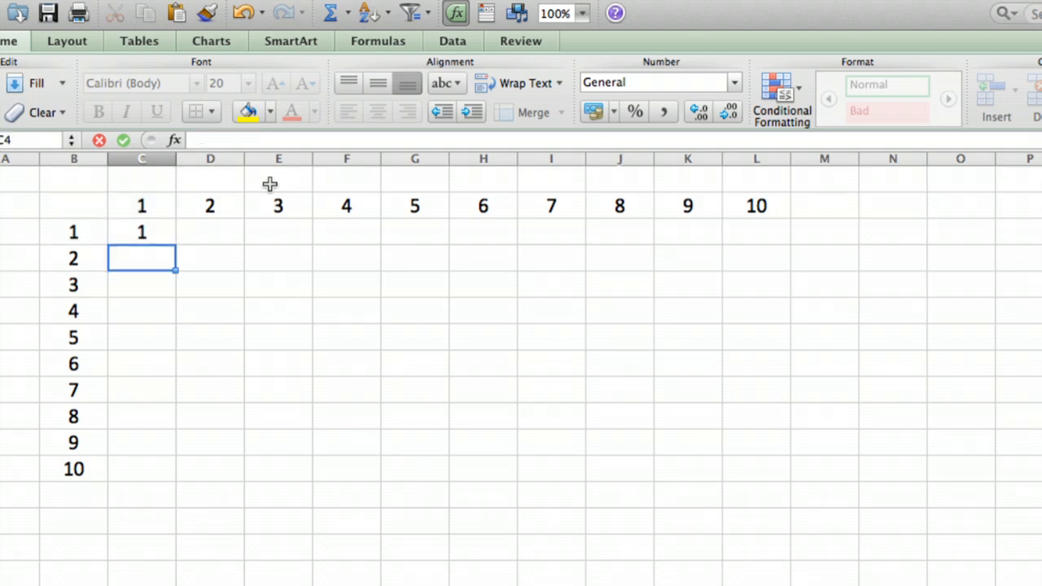
Copy C3's =C$2*$B3 and paste it across C3:L12, giving products up to 100.
{"action": "left_click", "coordinate": [142, 231]}
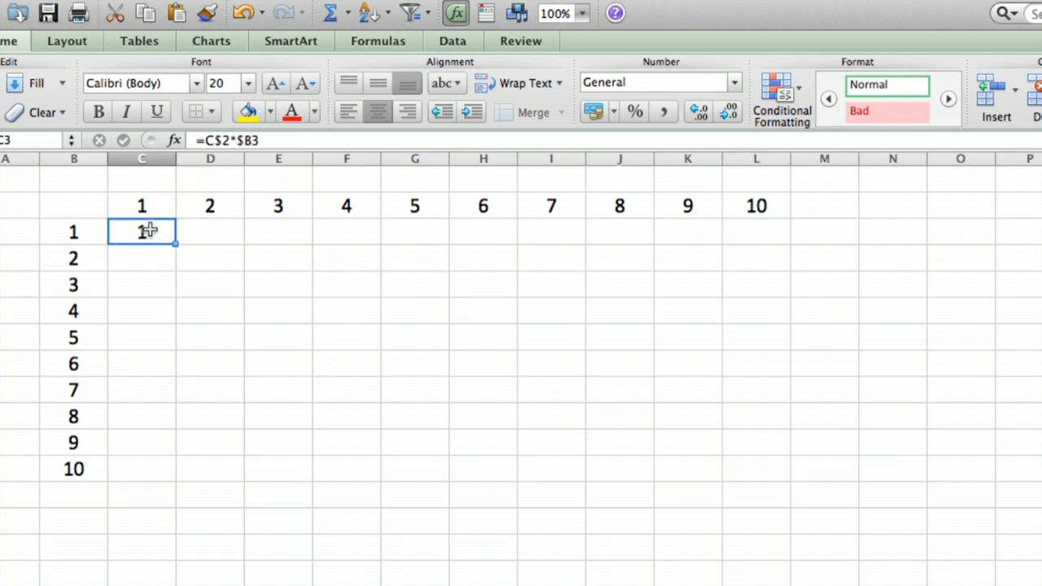
{"action": "right_click", "coordinate": [142, 231]}
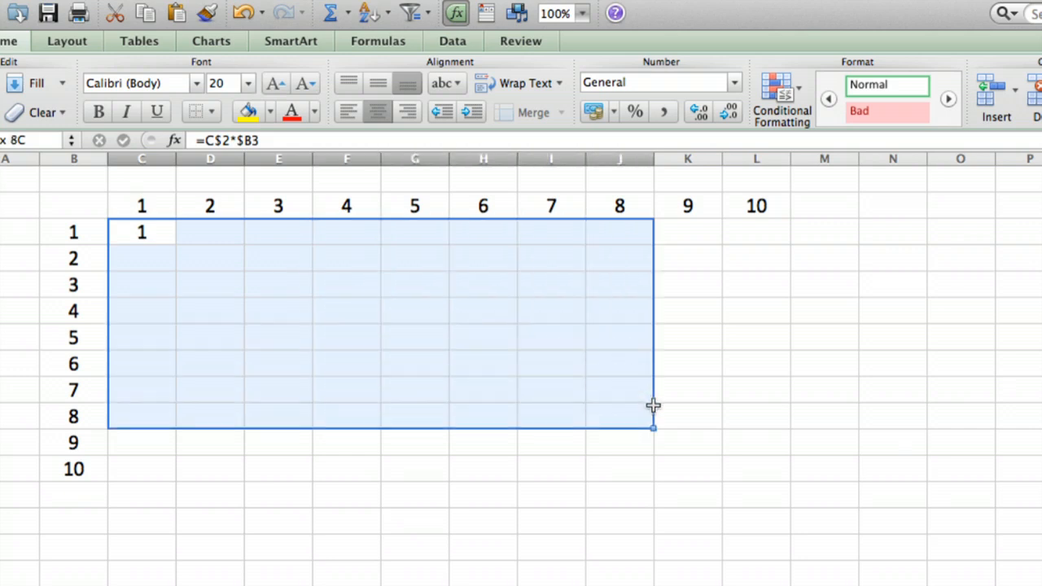
{"action": "left_click_drag", "start_coordinate": [651, 426], "coordinate": [788, 479]}
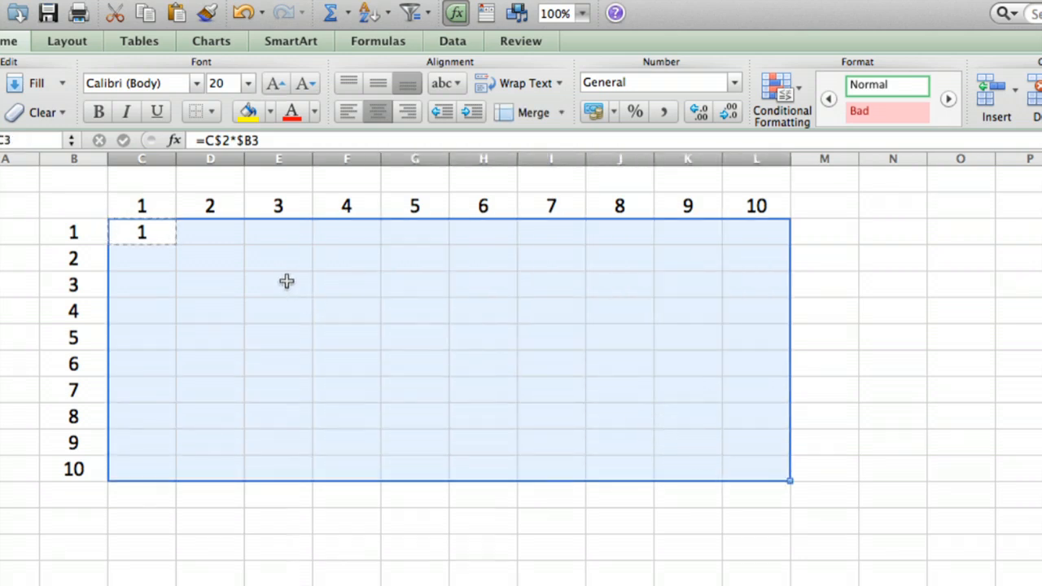
{"action": "right_click", "coordinate": [286, 280]}
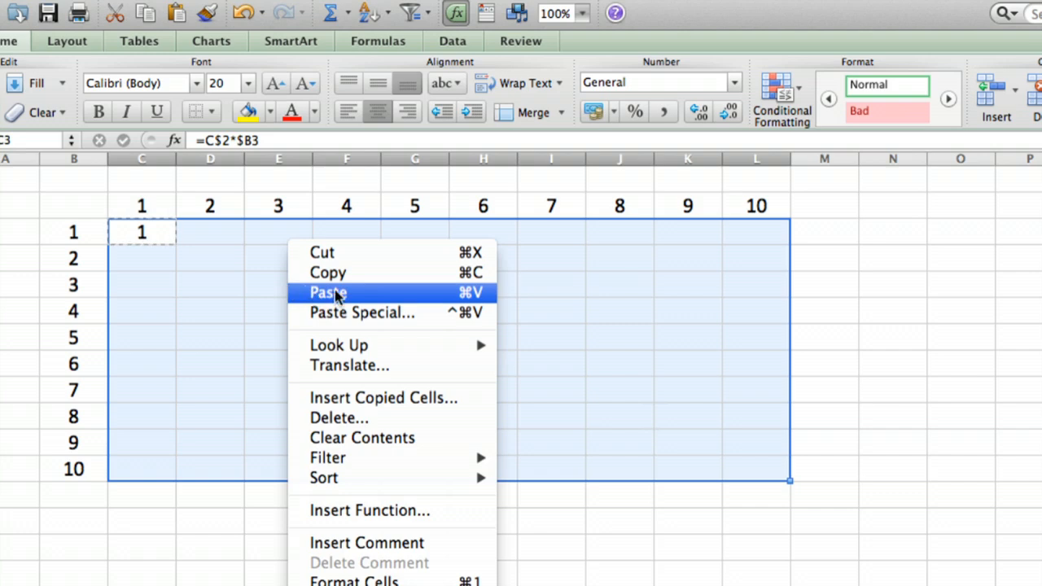
{"action": "left_click", "coordinate": [329, 293]}
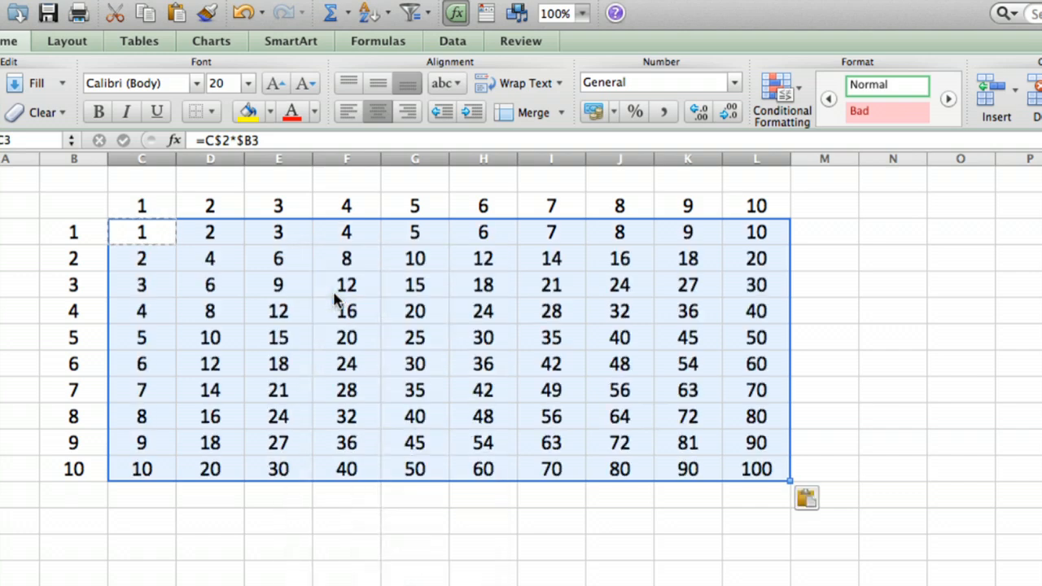
{"action": "mouse_move", "coordinate": [737, 228]}
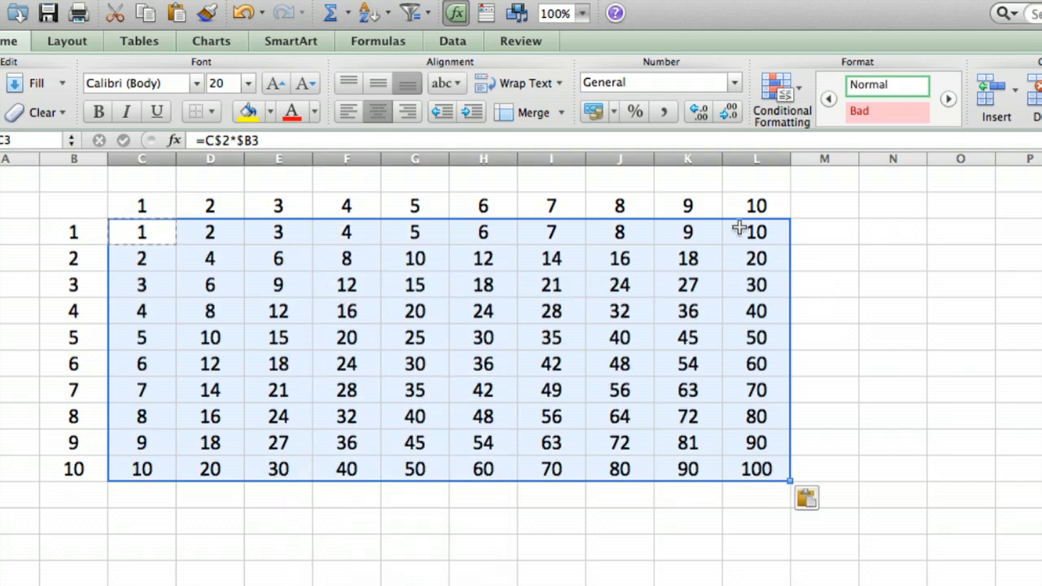